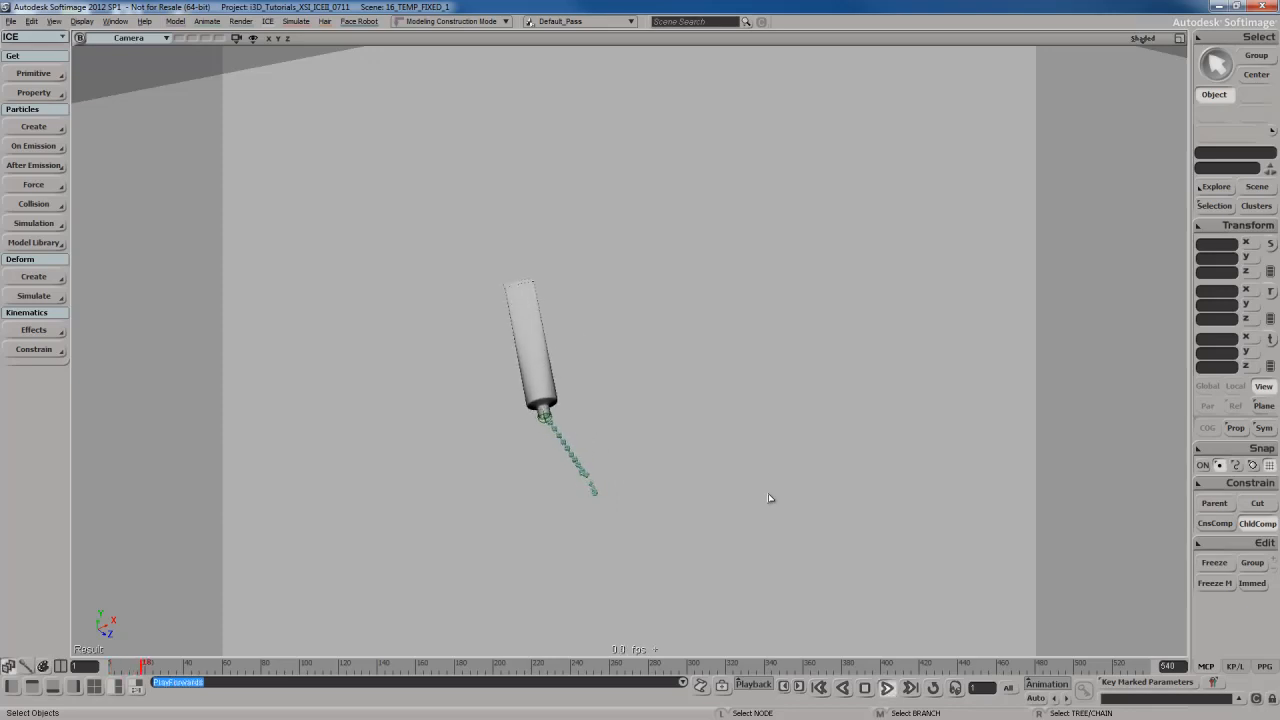
- Play the timeline so the paste particle stream pours further out of the tube
{"action": "left_click", "coordinate": [886, 688]}
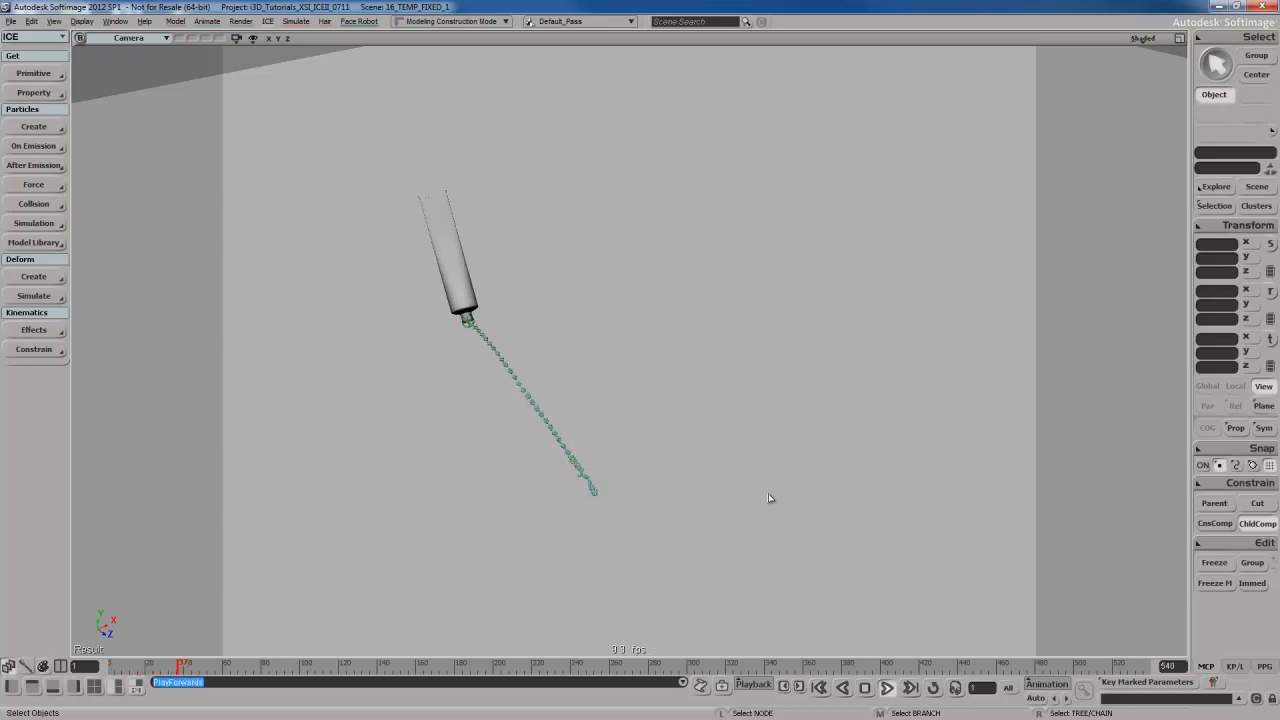
{"action": "left_click", "coordinate": [888, 688]}
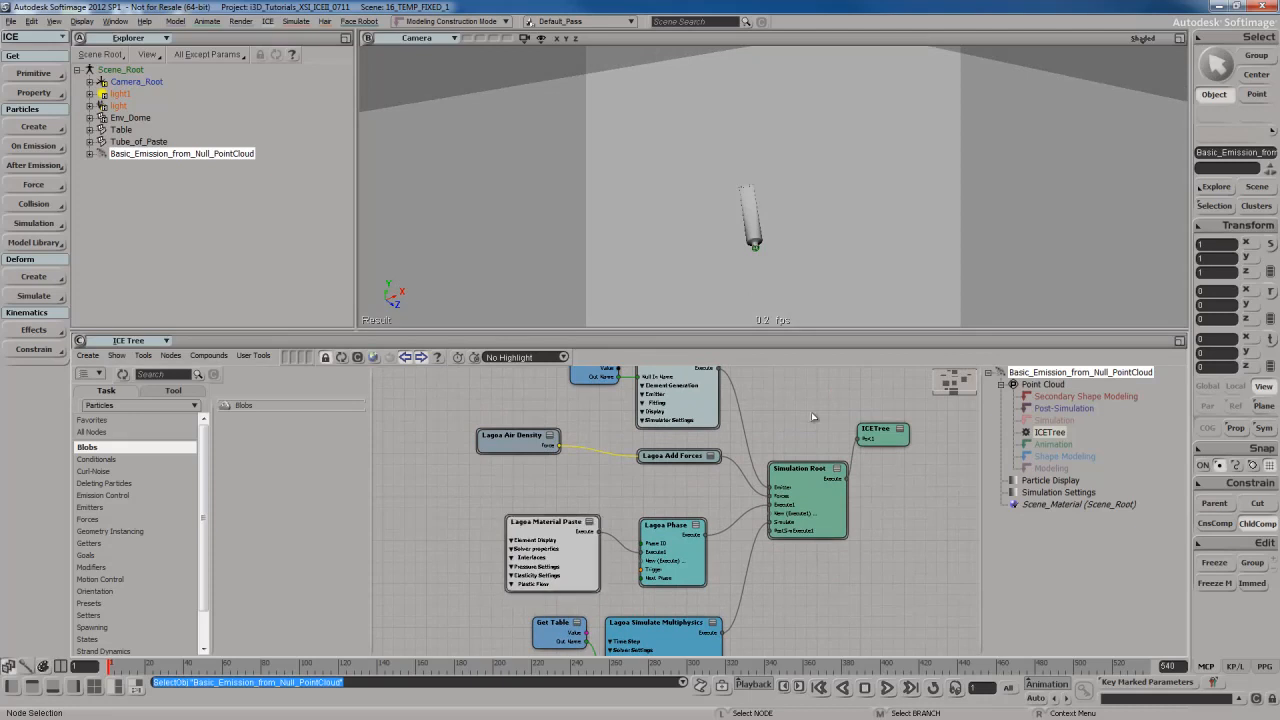
{"action": "mouse_move", "coordinate": [808, 420]}
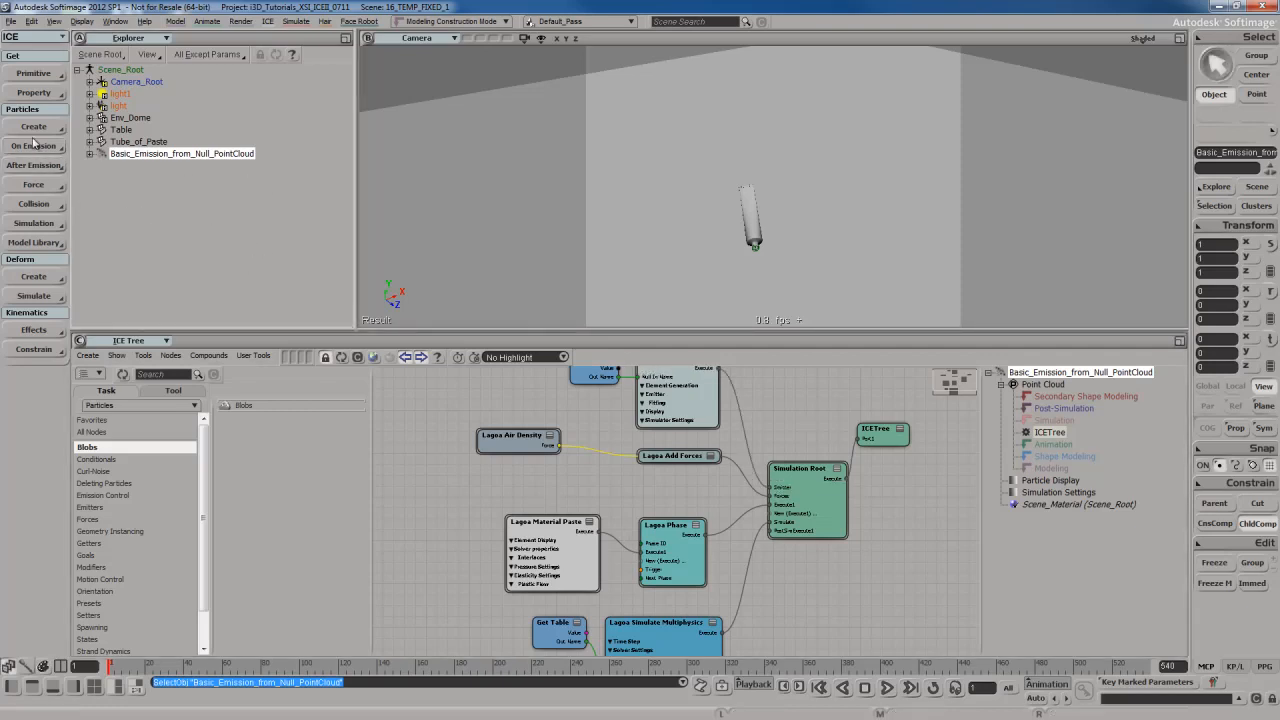
- Create a Polygonizer surface mesh from the paste particle point cloud via Particles > Create
{"action": "left_click", "coordinate": [32, 126]}
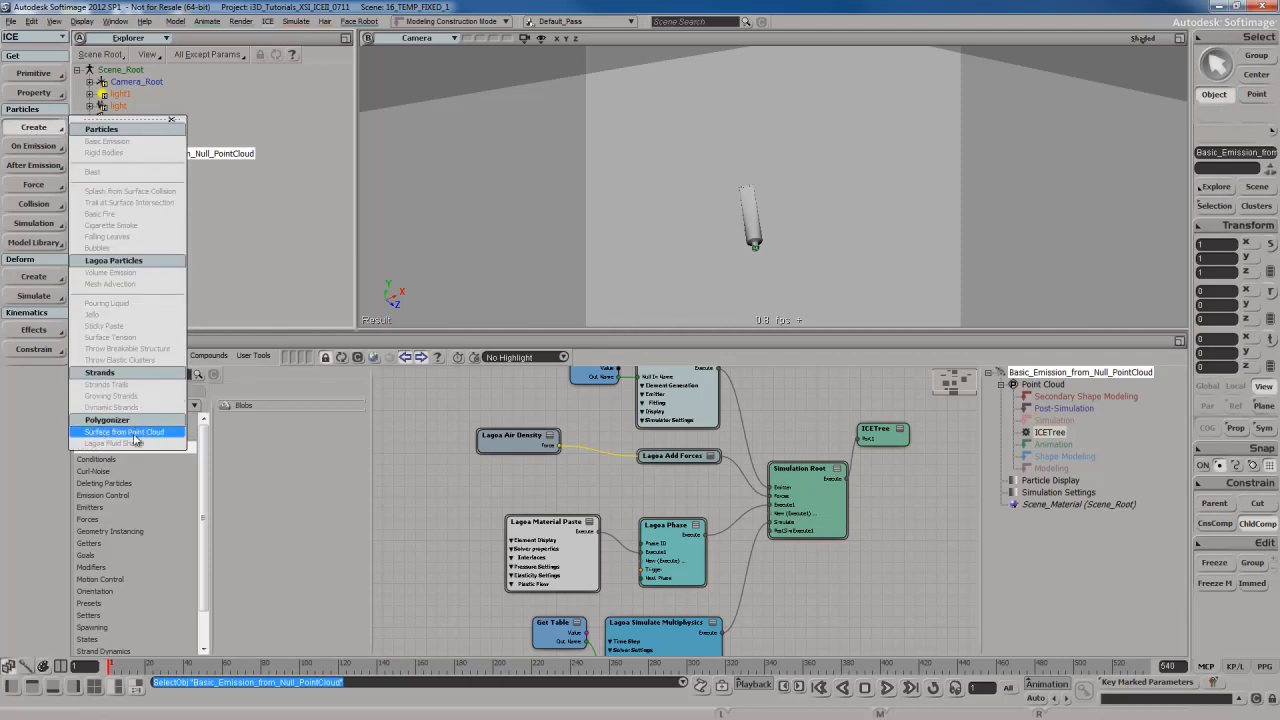
{"action": "left_click", "coordinate": [124, 432]}
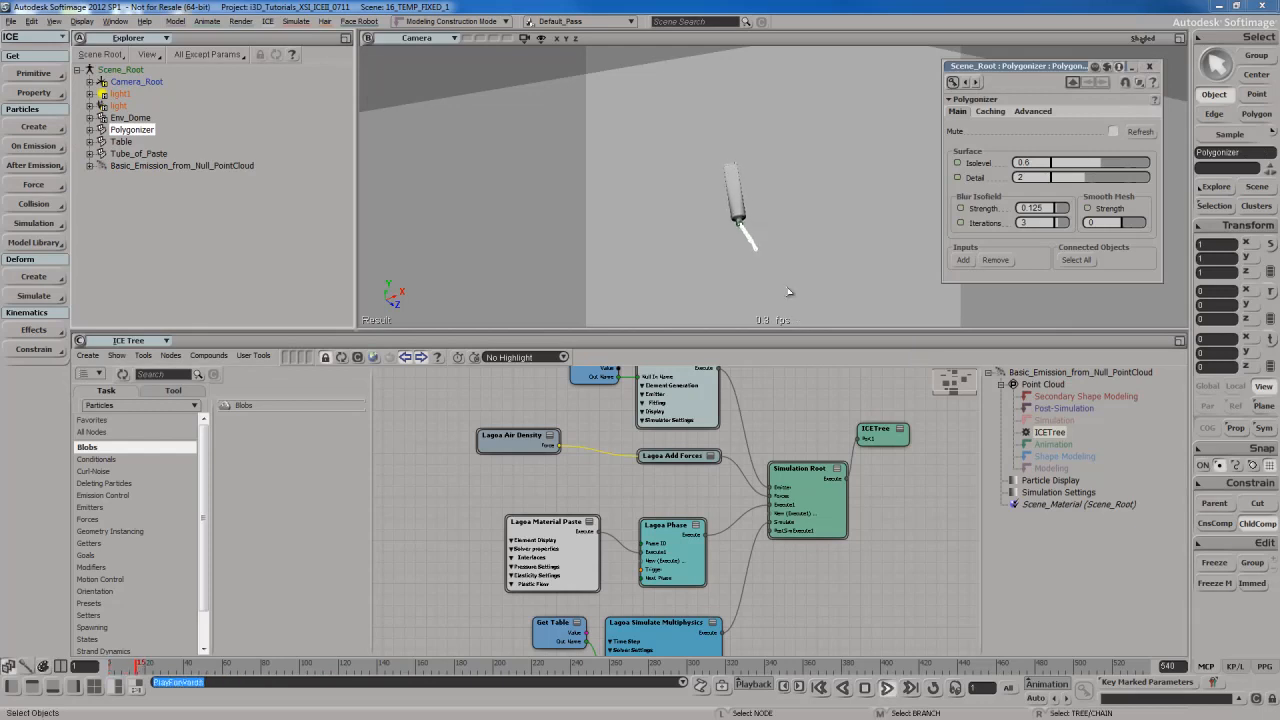
{"action": "left_click", "coordinate": [864, 688]}
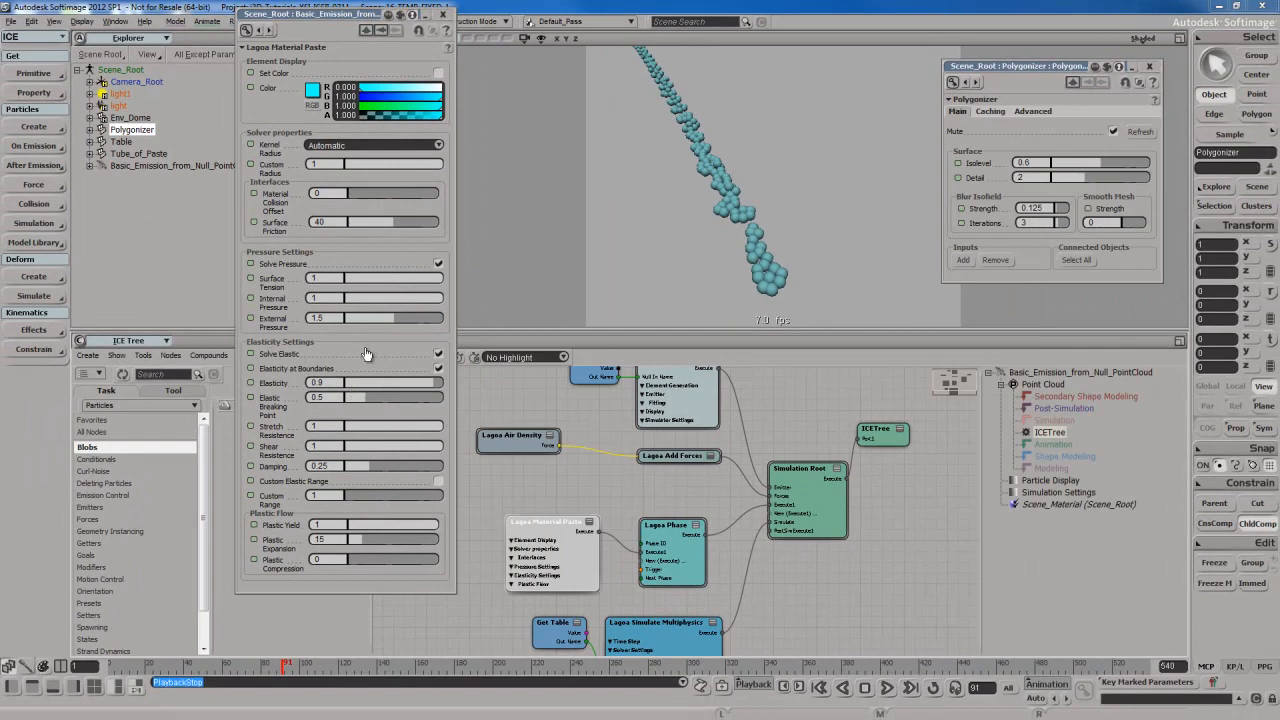
{"action": "mouse_move", "coordinate": [340, 276]}
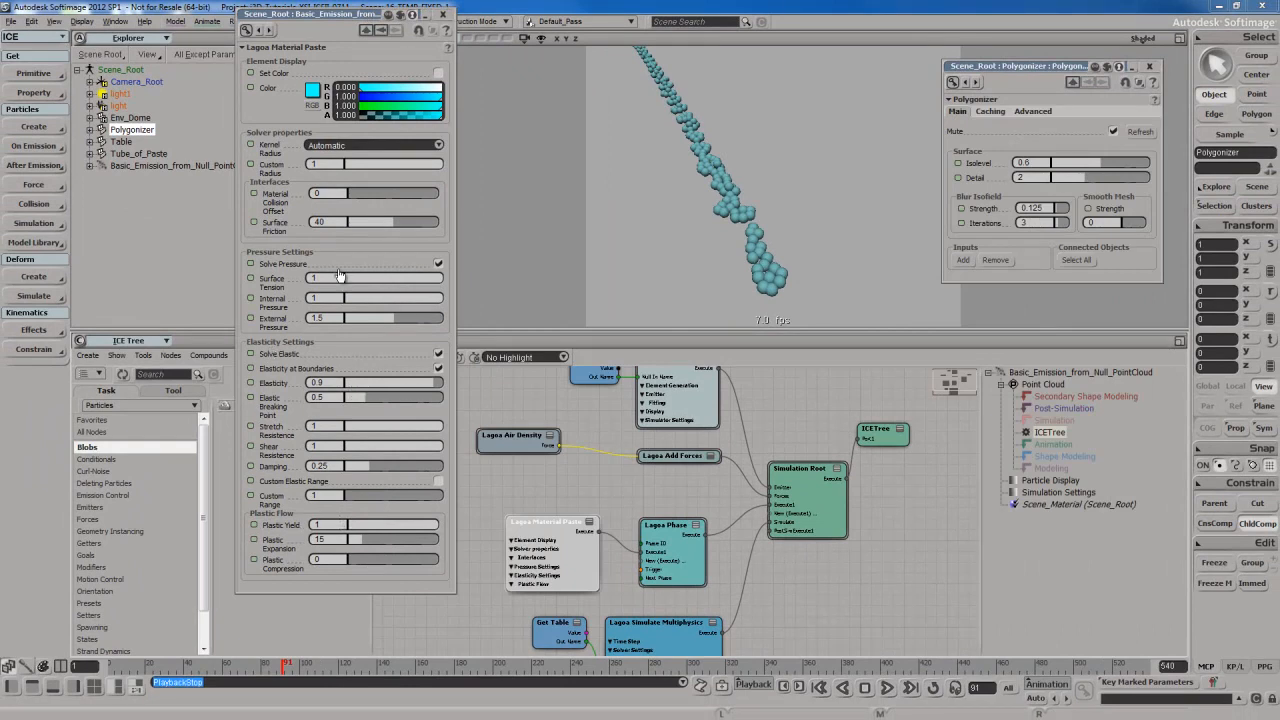
{"action": "mouse_move", "coordinate": [380, 340]}
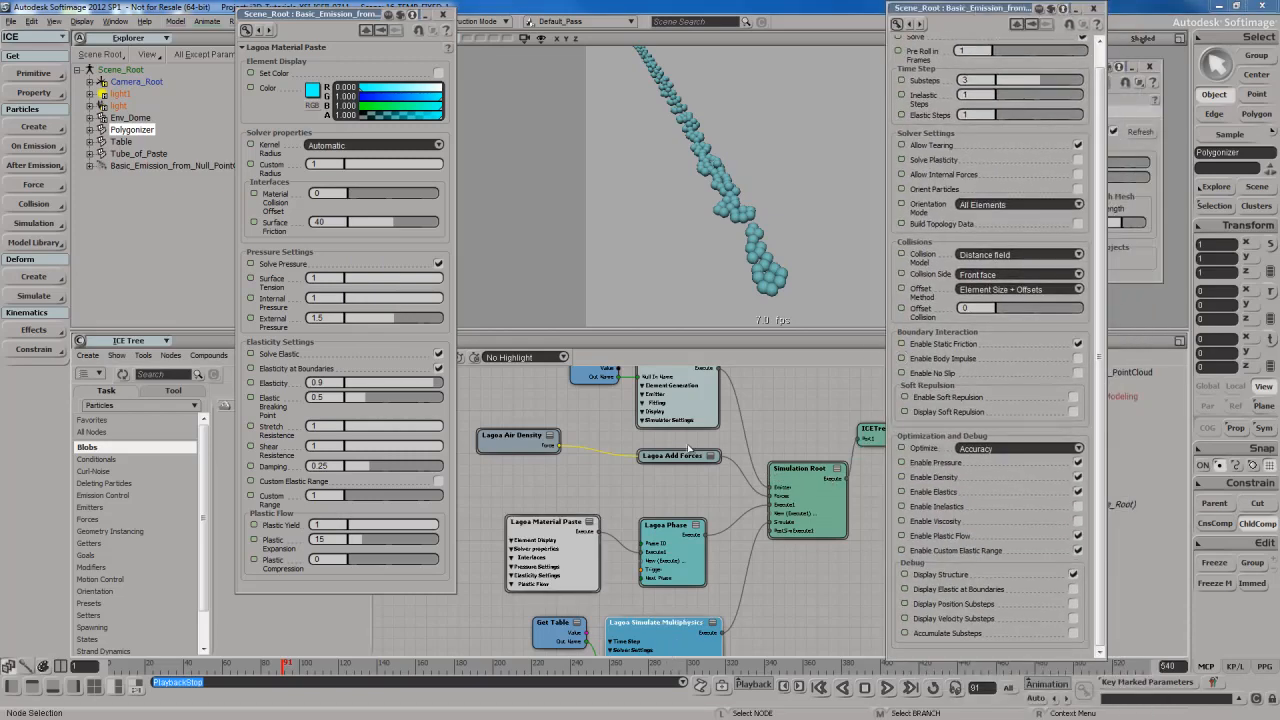
{"action": "mouse_move", "coordinate": [800, 420]}
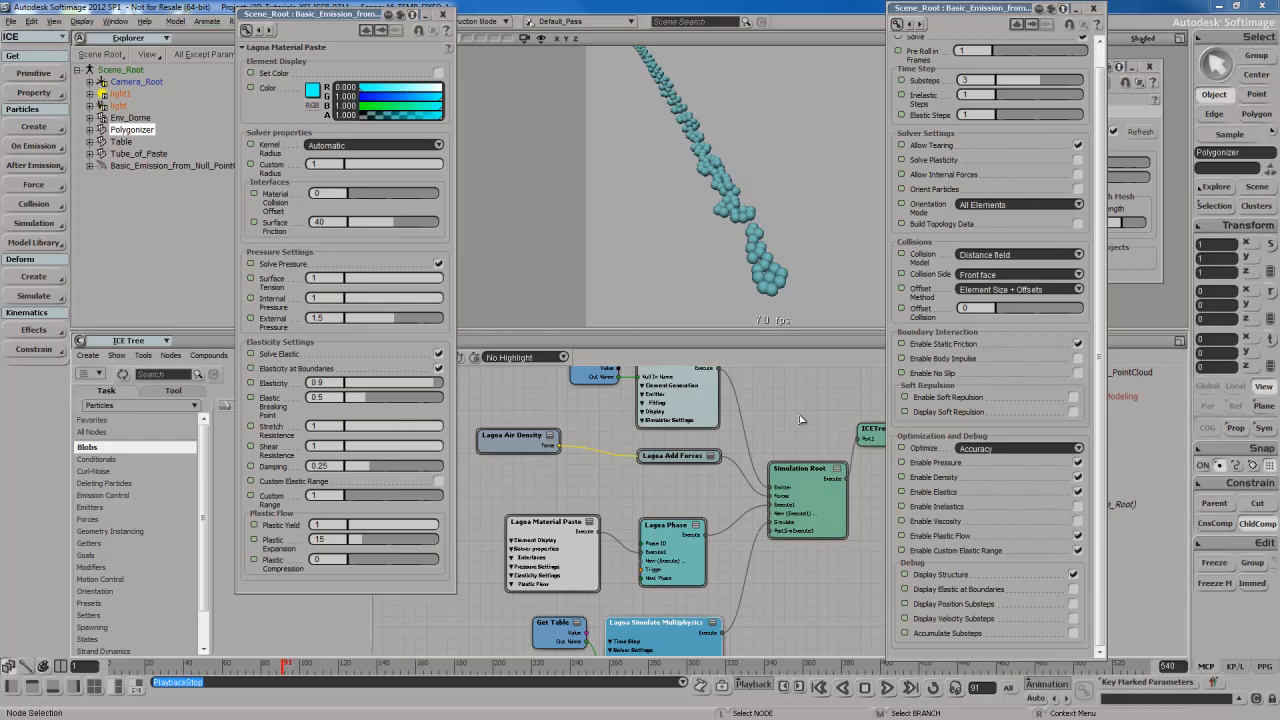
{"action": "mouse_move", "coordinate": [548, 432]}
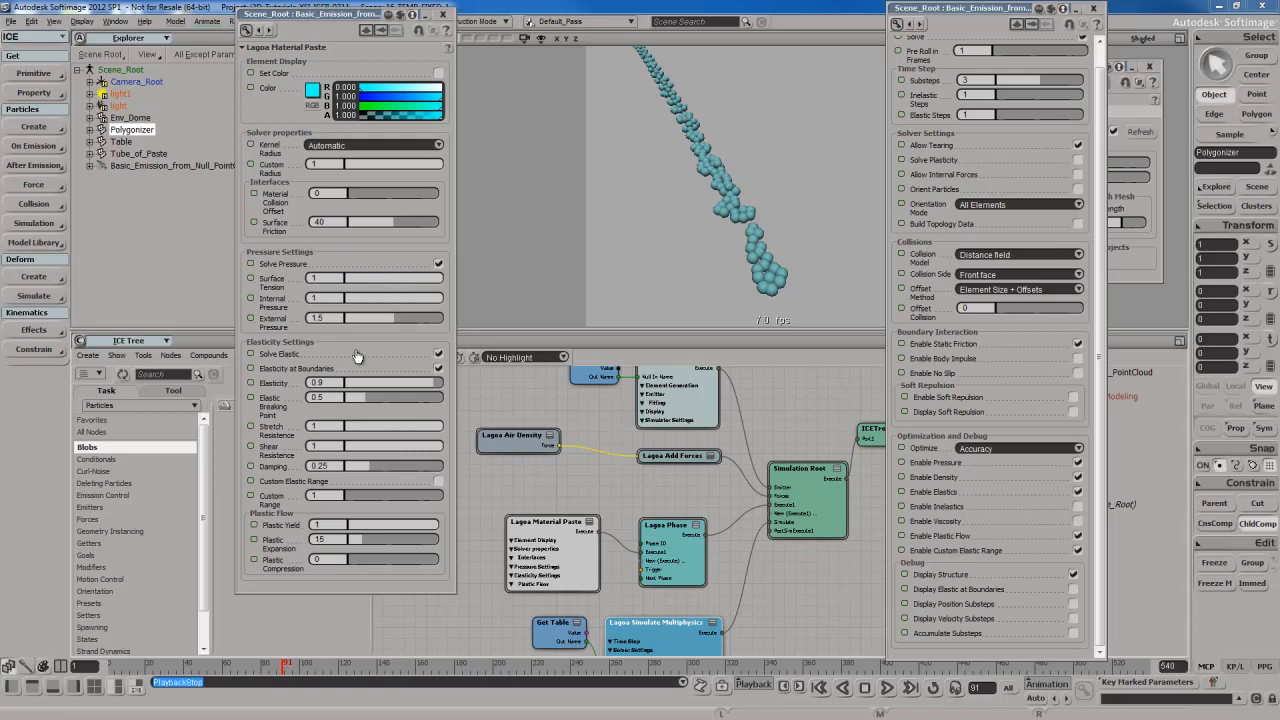
{"action": "mouse_move", "coordinate": [396, 342]}
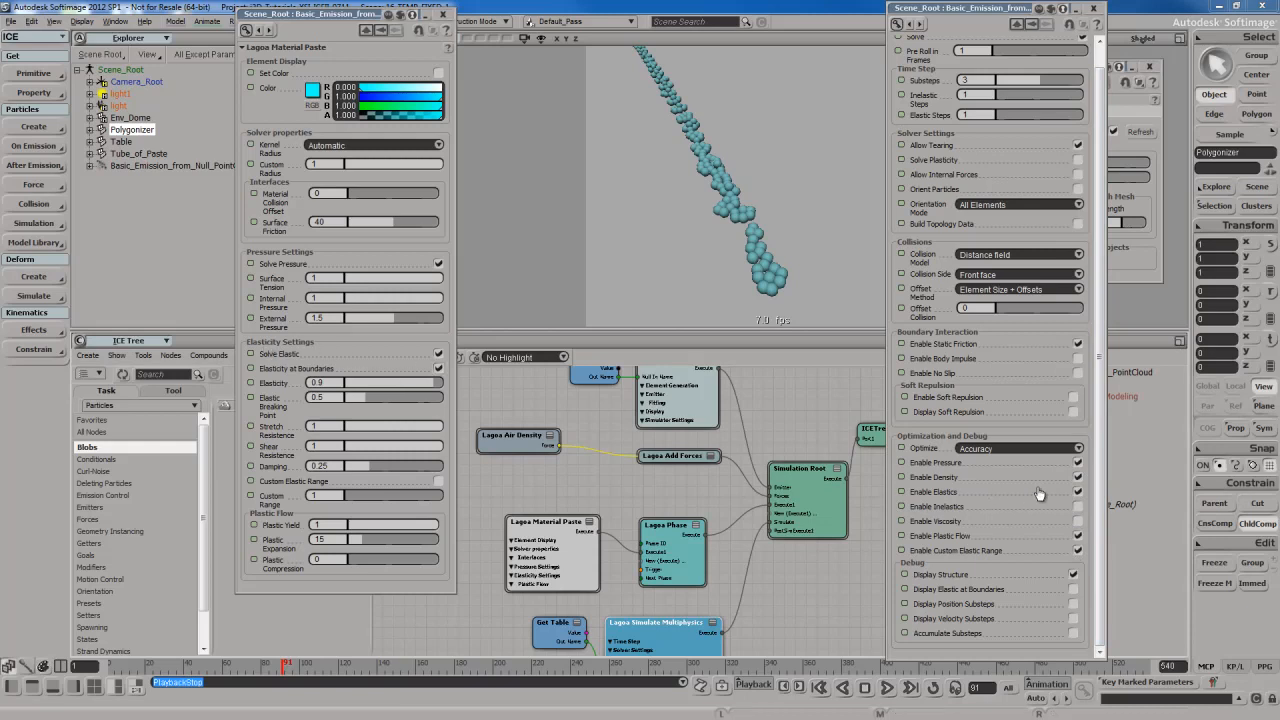
{"action": "mouse_move", "coordinate": [976, 500]}
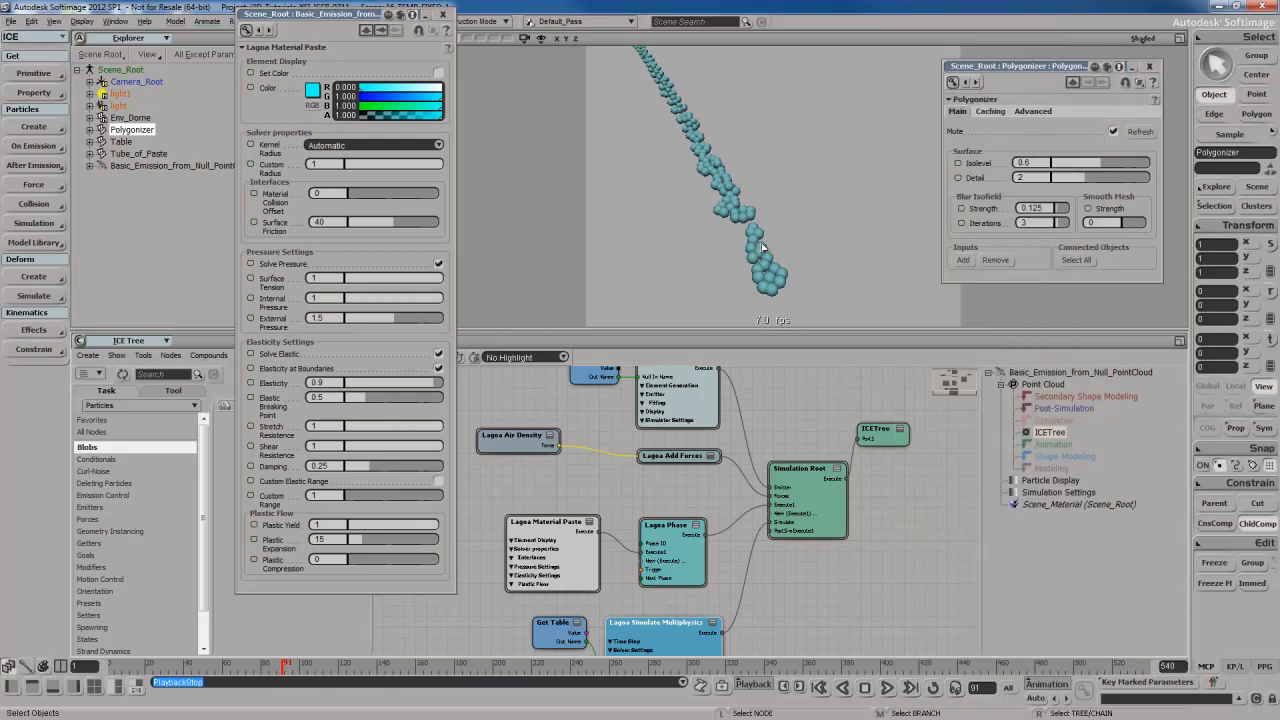
{"action": "mouse_move", "coordinate": [764, 260]}
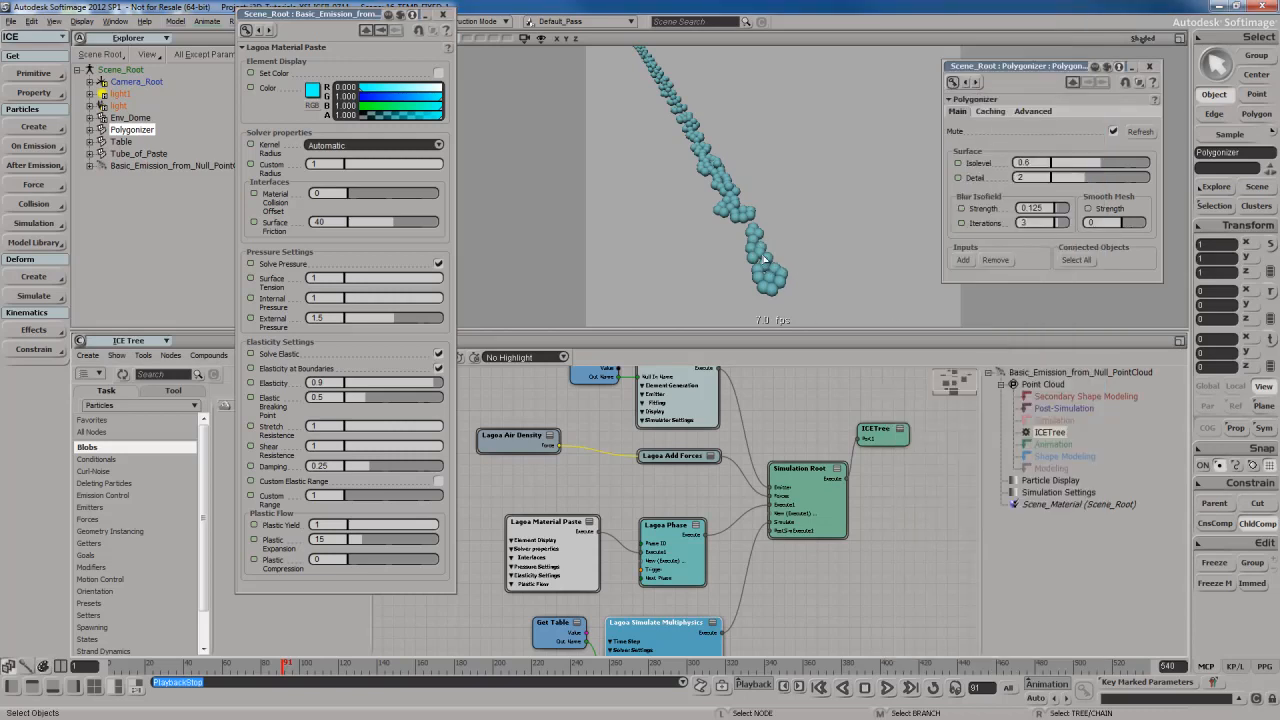
{"action": "mouse_move", "coordinate": [790, 270]}
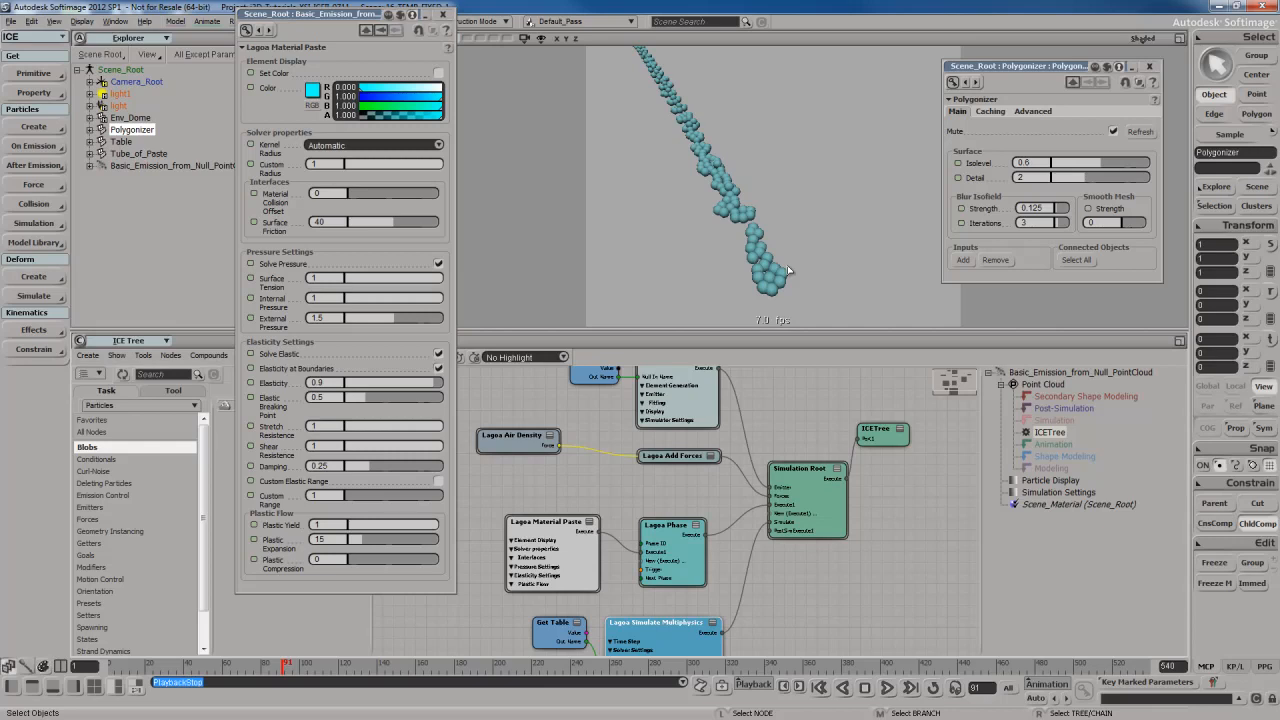
{"action": "mouse_move", "coordinate": [652, 268]}
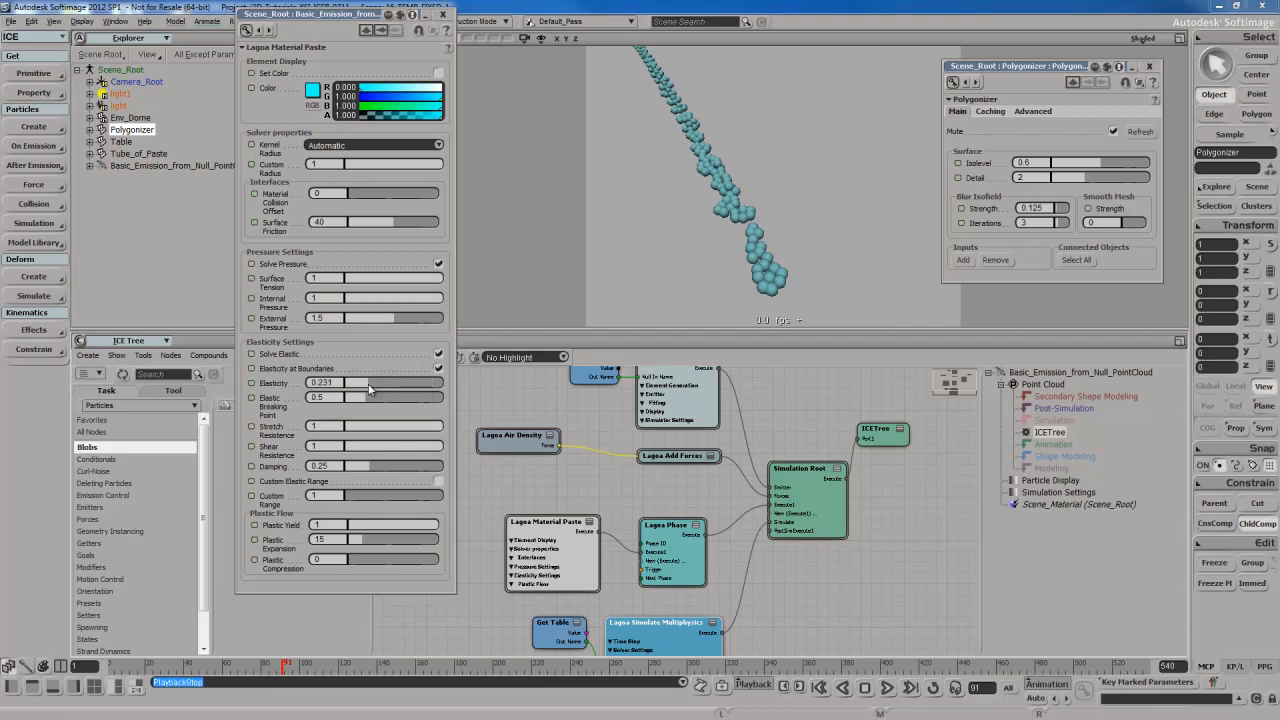
- Drag the Lagoa paste material's Elasticity slider down so the stream beads into clumps
{"action": "left_click_drag", "start_coordinate": [360, 384], "coordinate": [356, 384]}
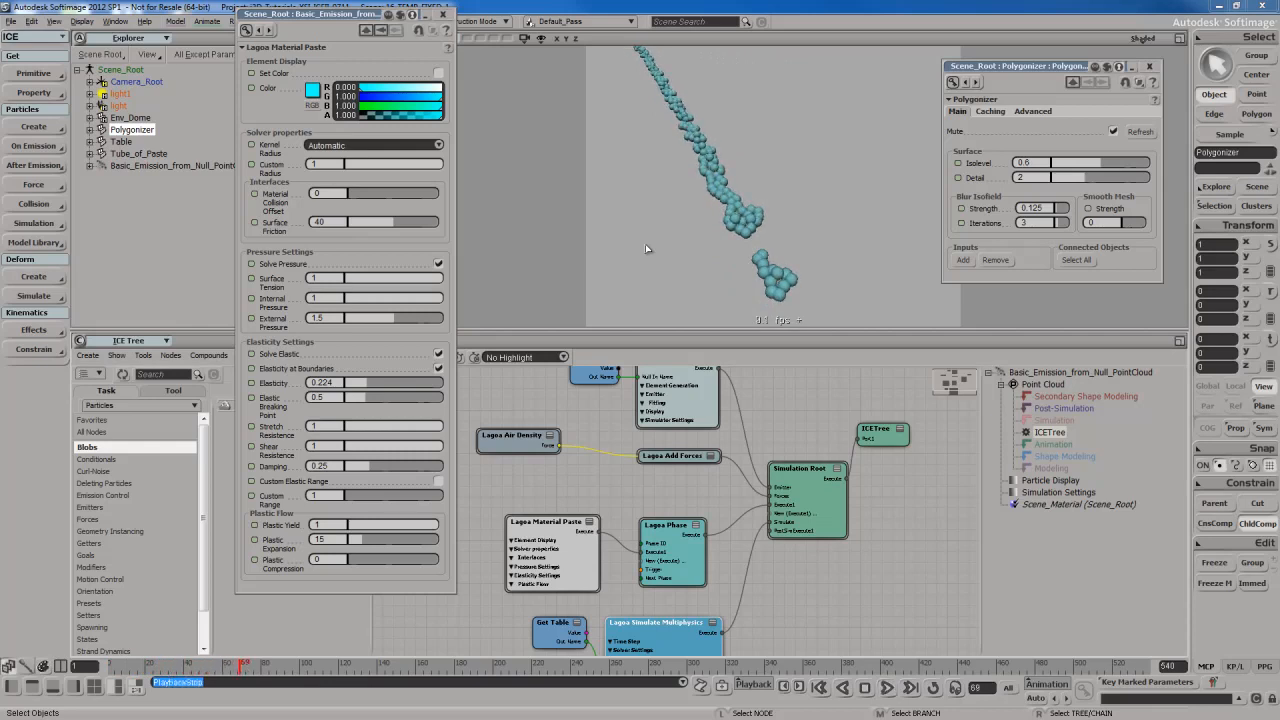
{"action": "mouse_move", "coordinate": [582, 278]}
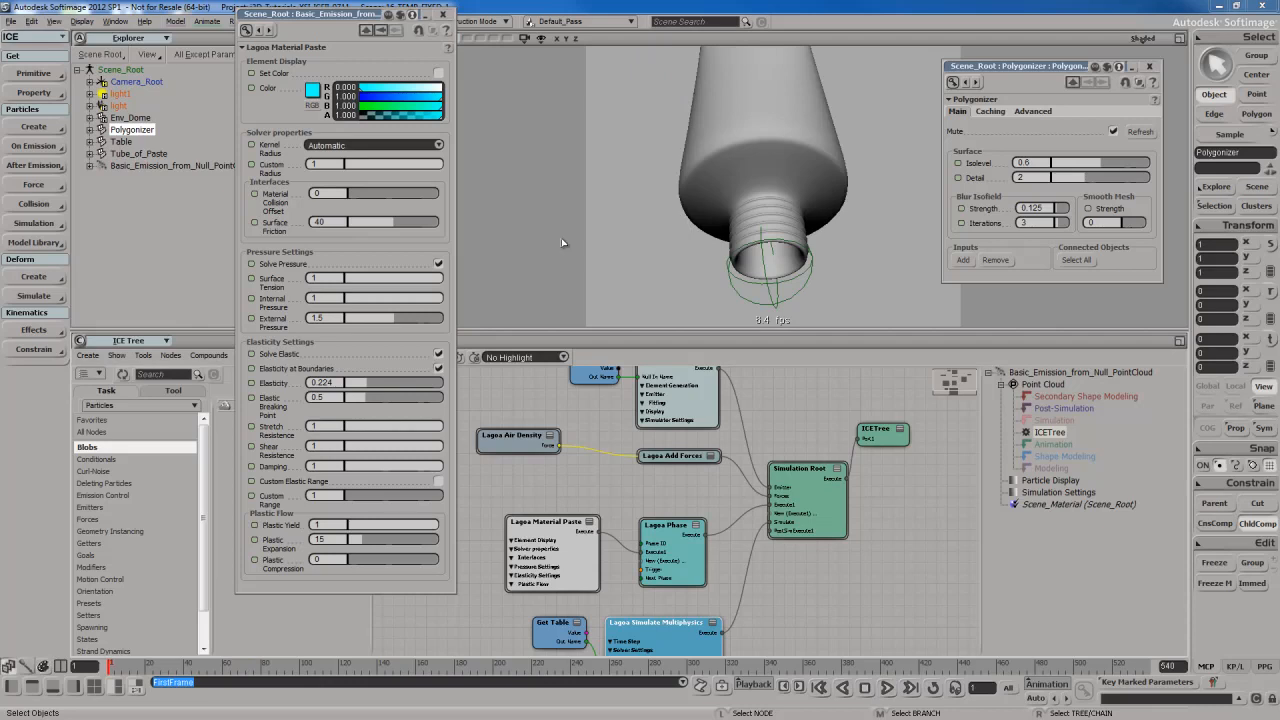
{"action": "mouse_move", "coordinate": [404, 420]}
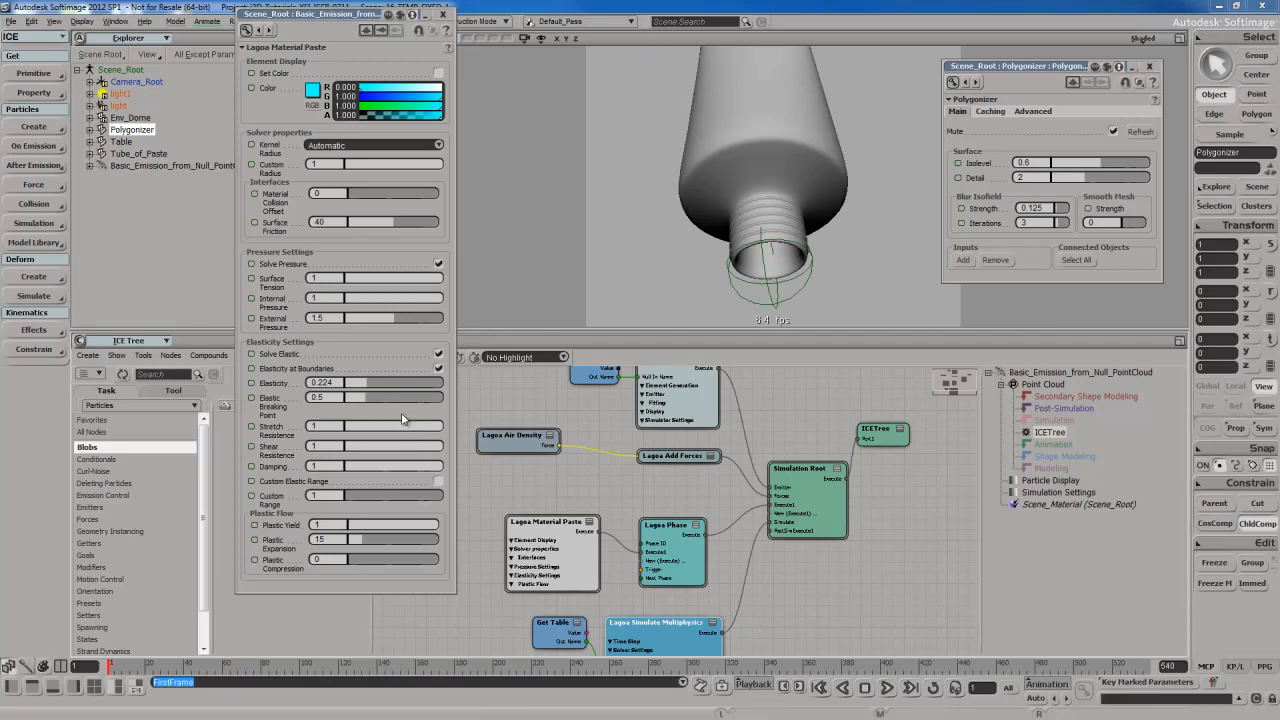
{"action": "mouse_move", "coordinate": [374, 414]}
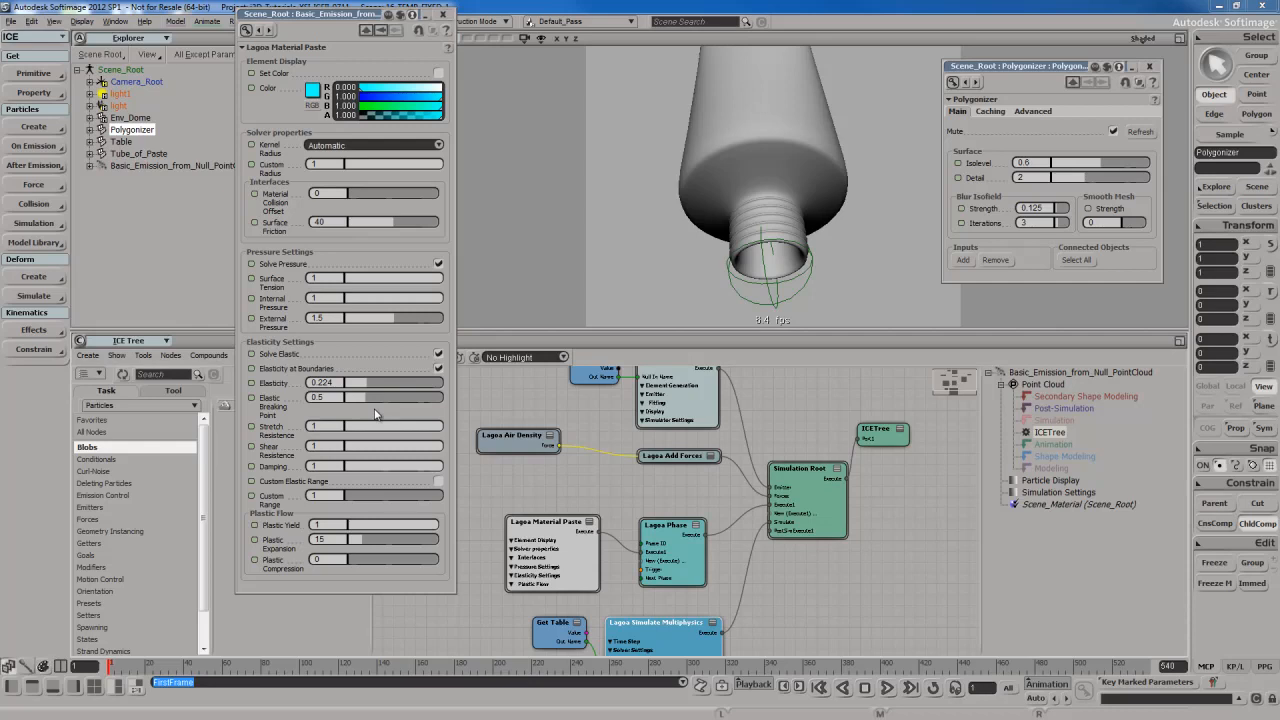
{"action": "mouse_move", "coordinate": [384, 416]}
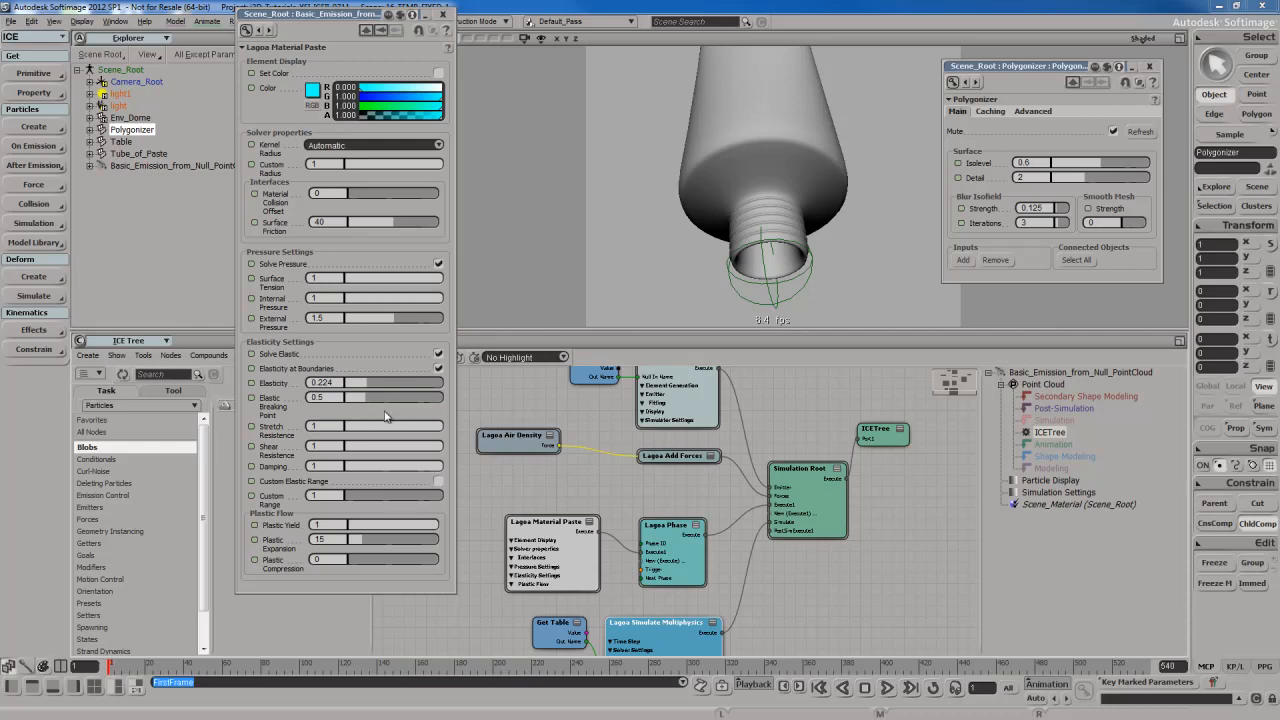
{"action": "mouse_move", "coordinate": [388, 414]}
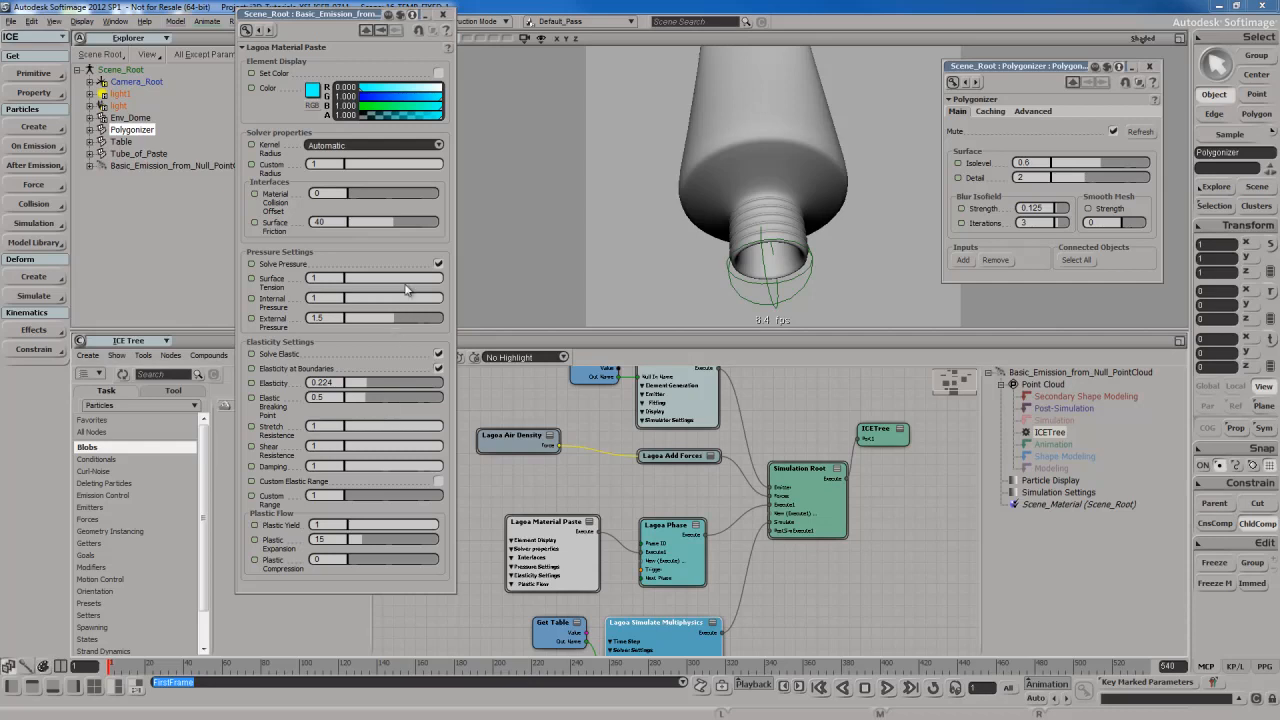
{"action": "mouse_move", "coordinate": [584, 492]}
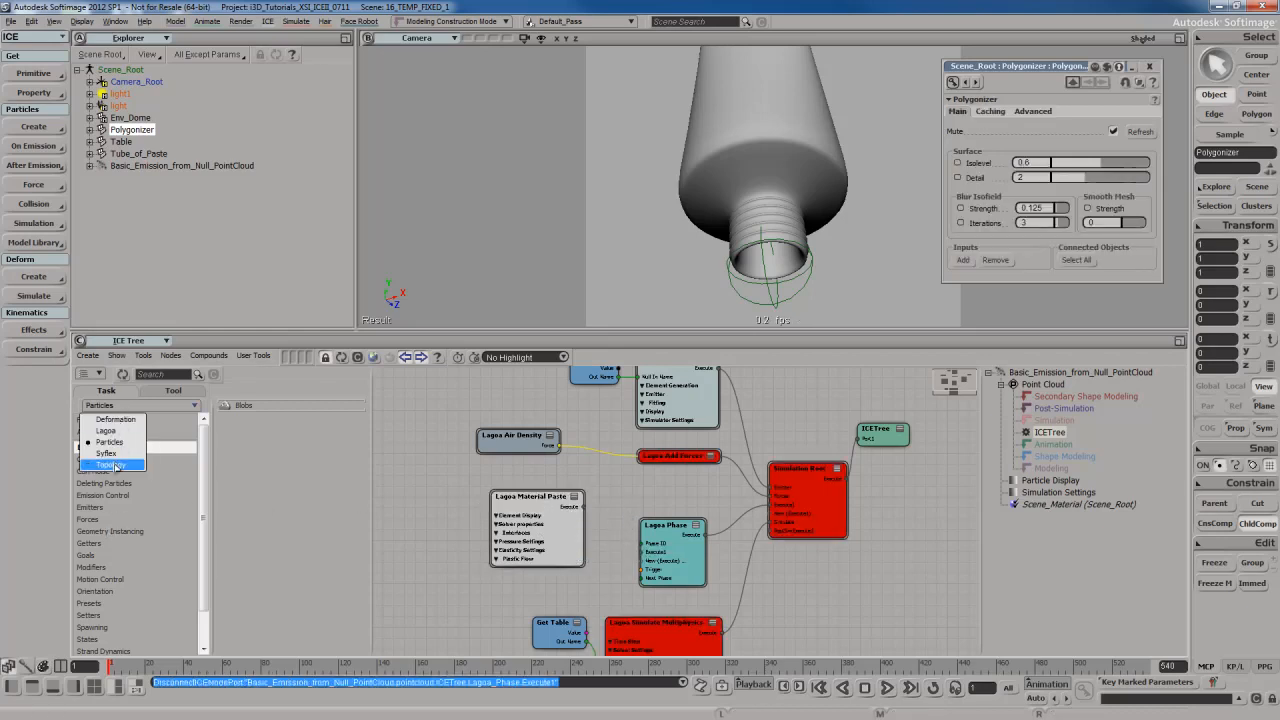
- Show the Lagoa Material Type node list and review the current material node's settings
{"action": "left_click", "coordinate": [112, 464]}
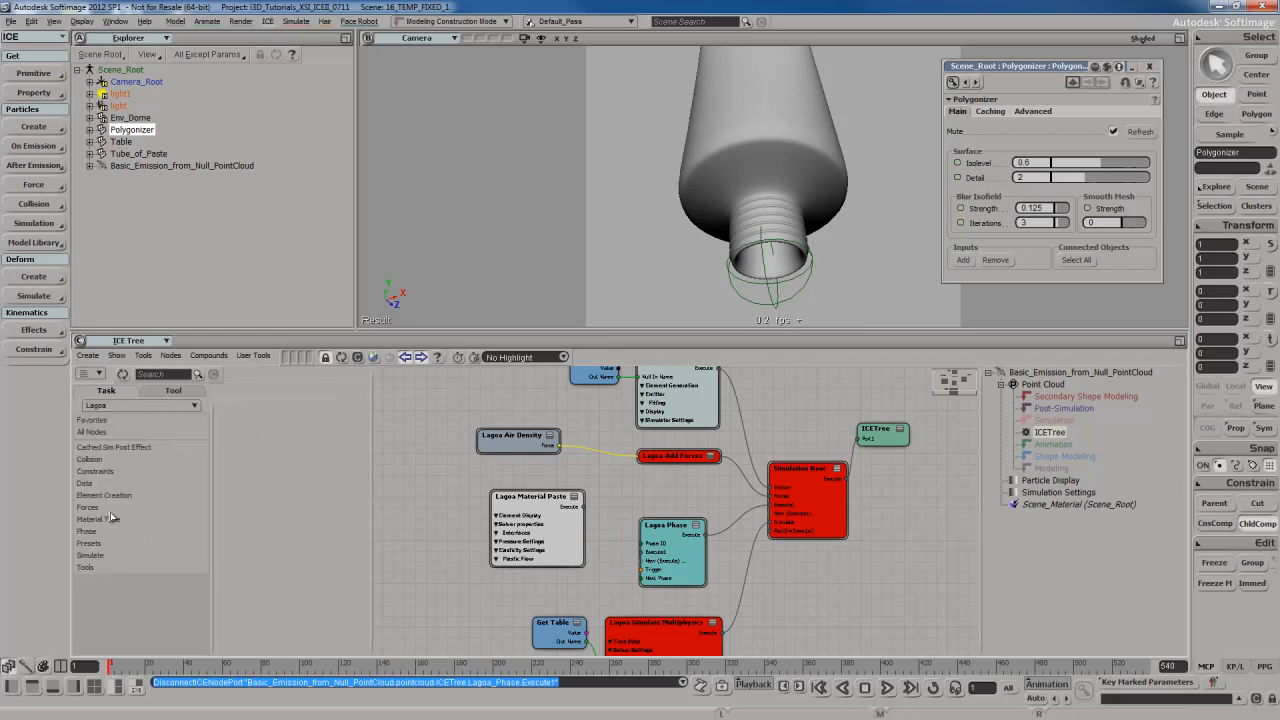
{"action": "left_click", "coordinate": [104, 520]}
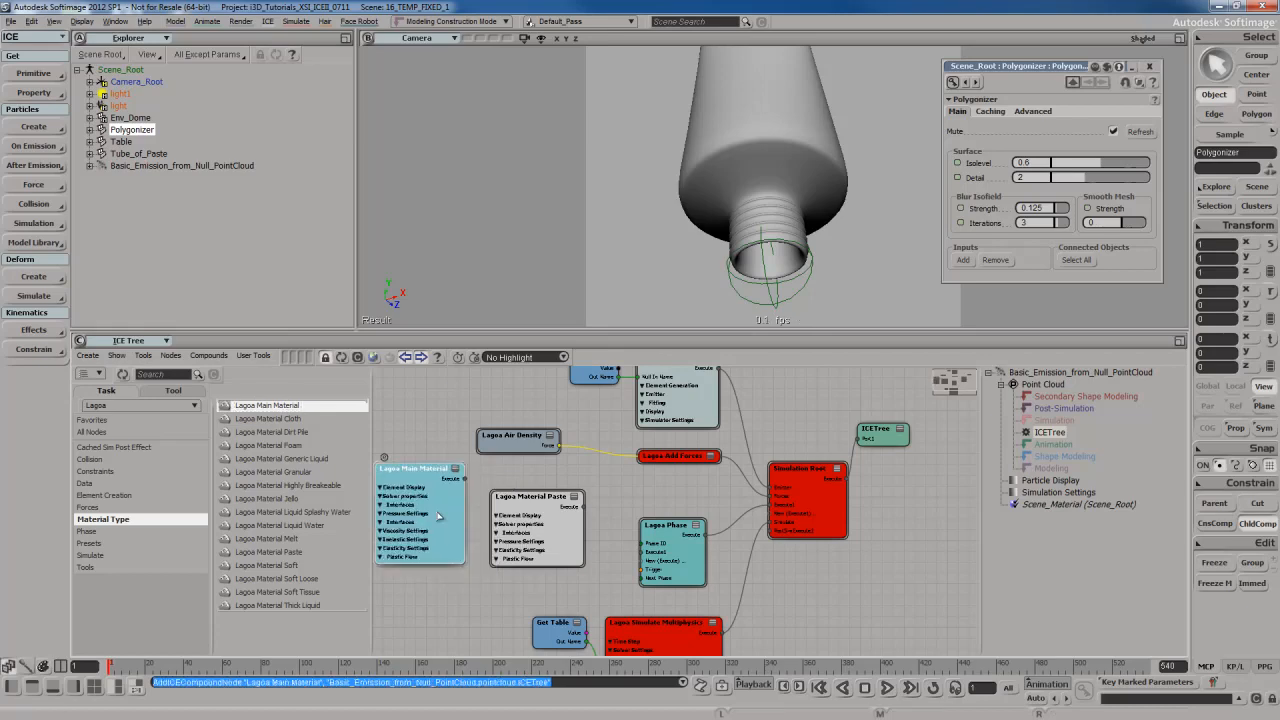
{"action": "double_click", "coordinate": [420, 468]}
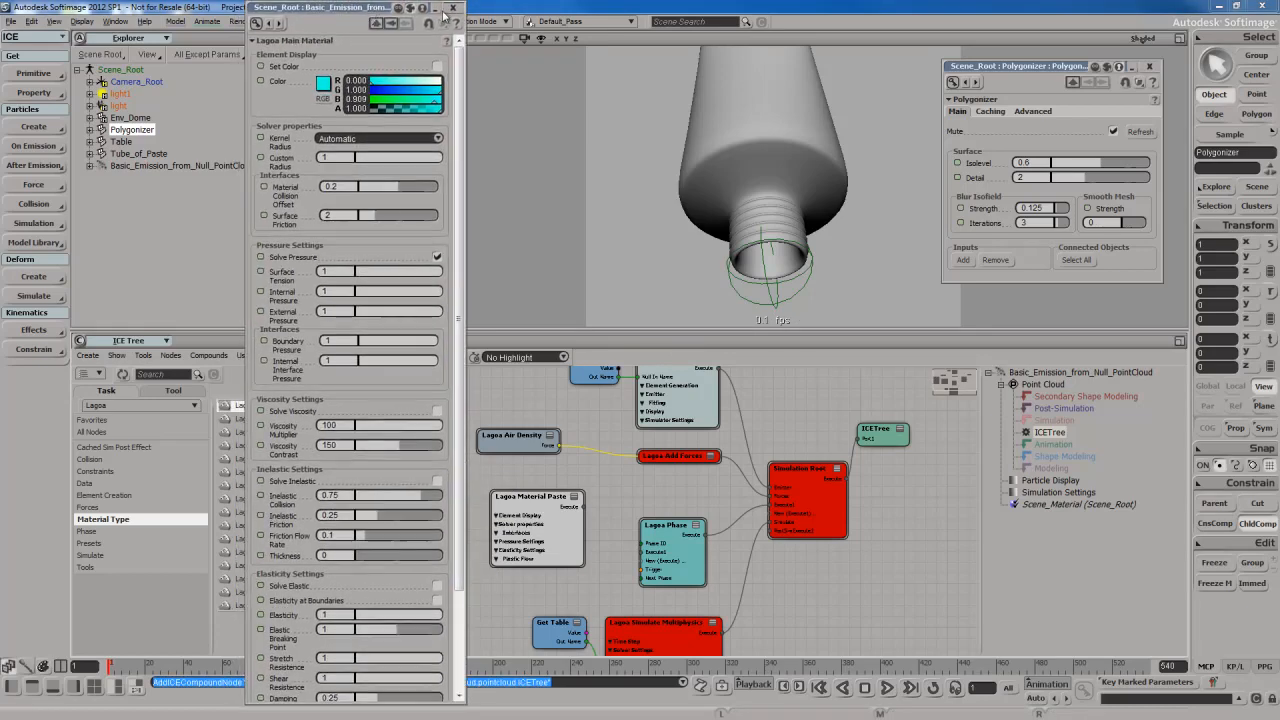
{"action": "scroll", "scroll_direction": "down", "scroll_amount": 3}
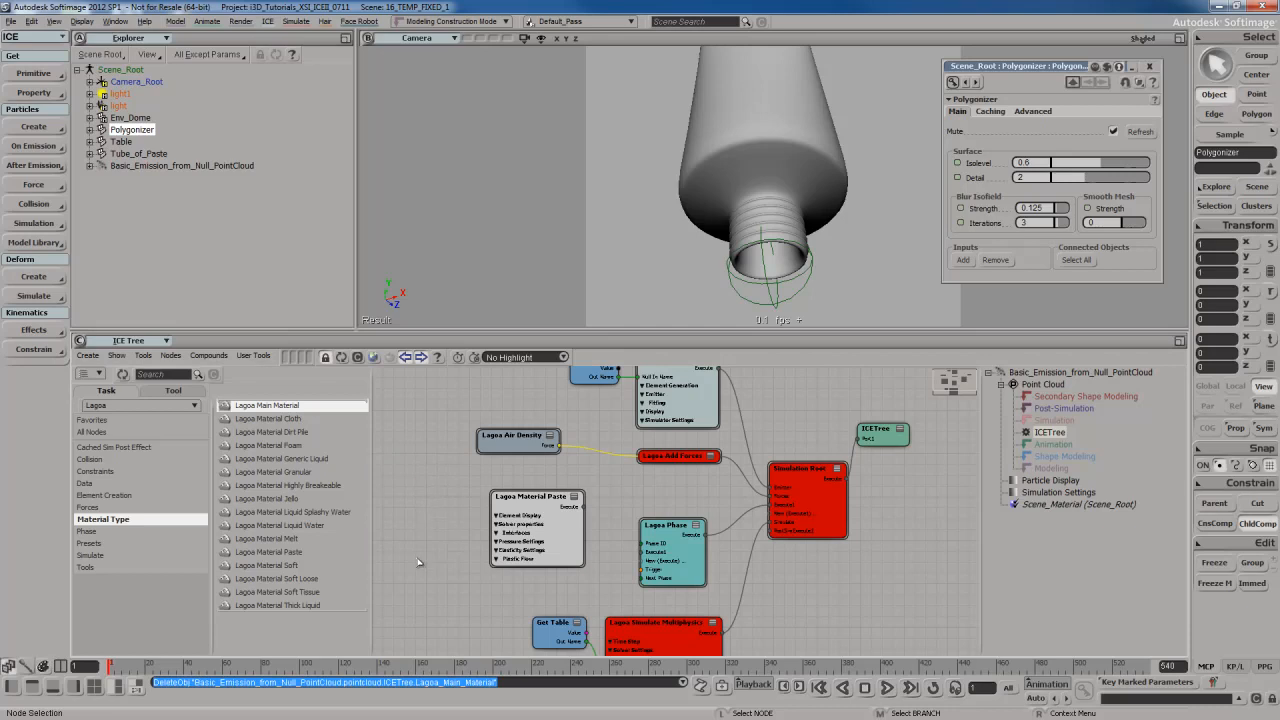
{"action": "mouse_move", "coordinate": [408, 528]}
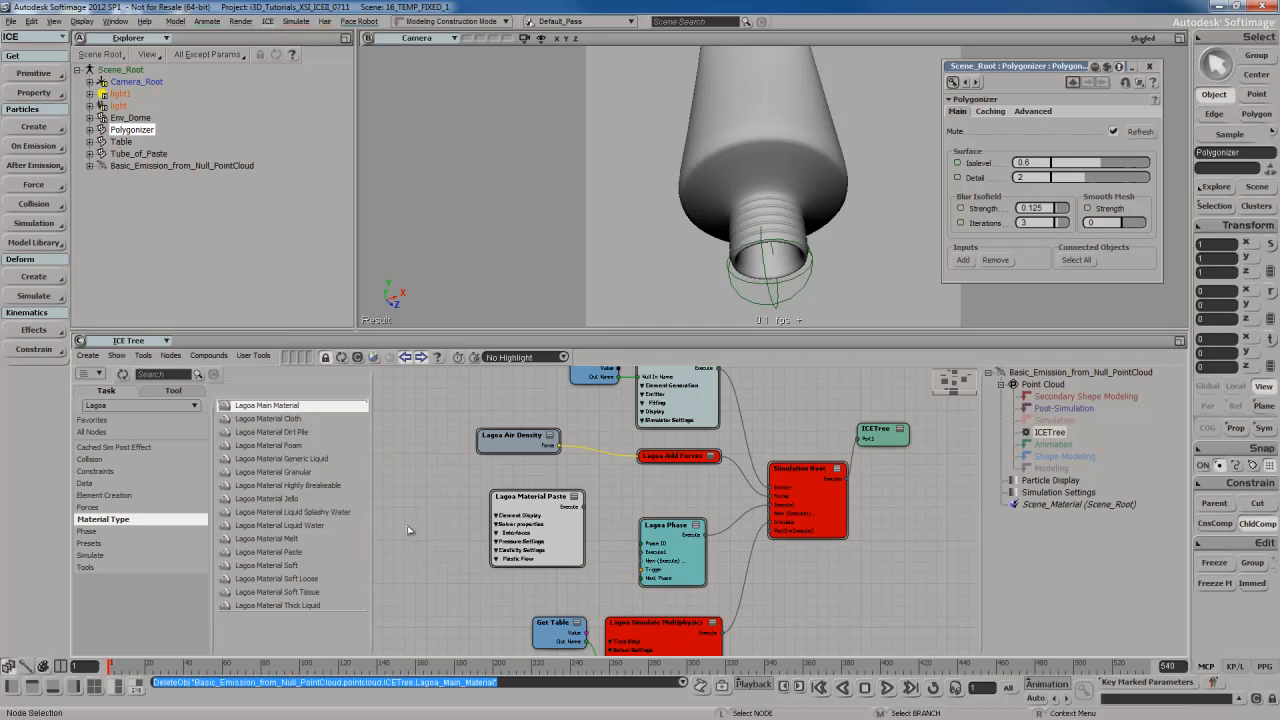
{"action": "mouse_move", "coordinate": [446, 520]}
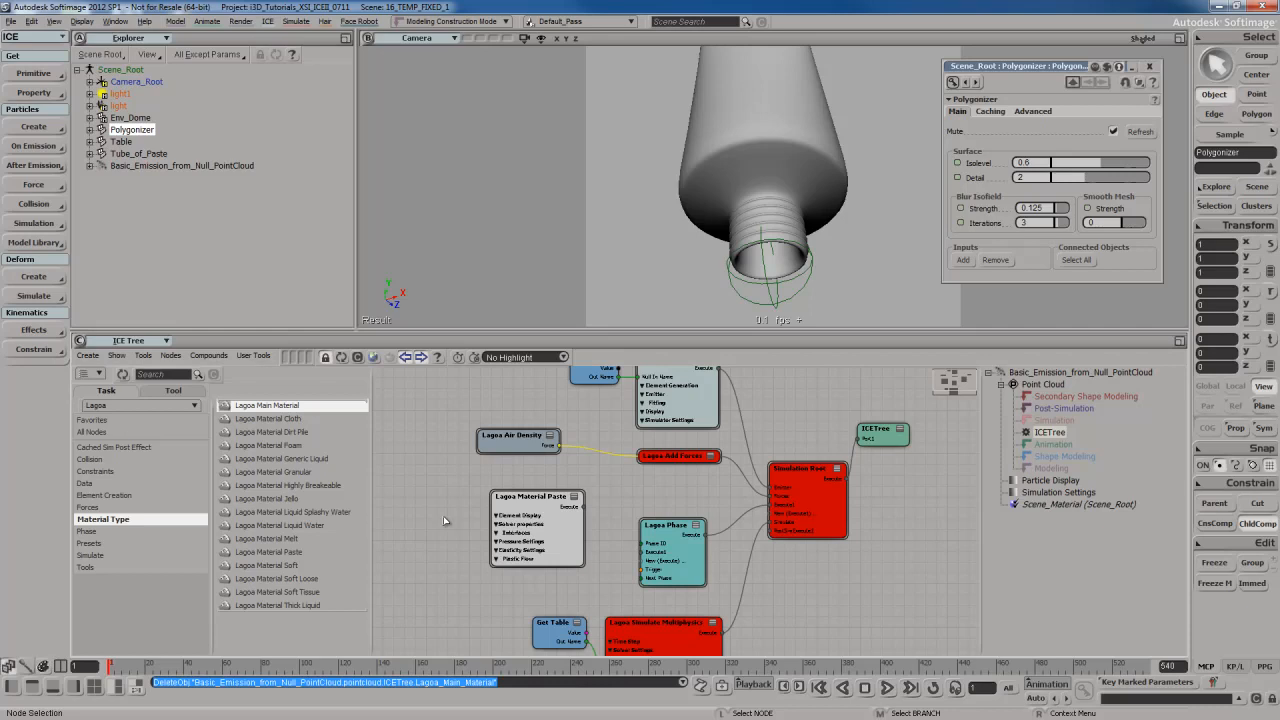
{"action": "mouse_move", "coordinate": [362, 584]}
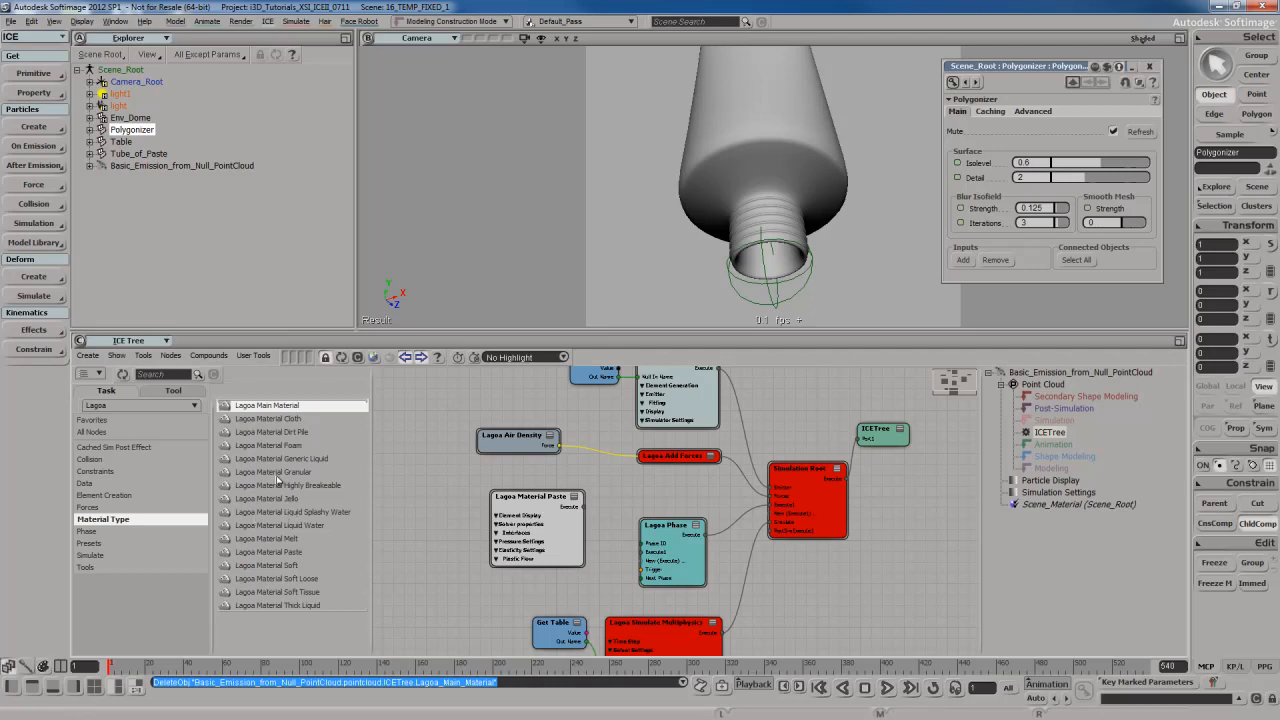
- Drag a Lagoa Material Granular node into the ICE tree in place of the paste material
{"action": "left_click", "coordinate": [290, 472]}
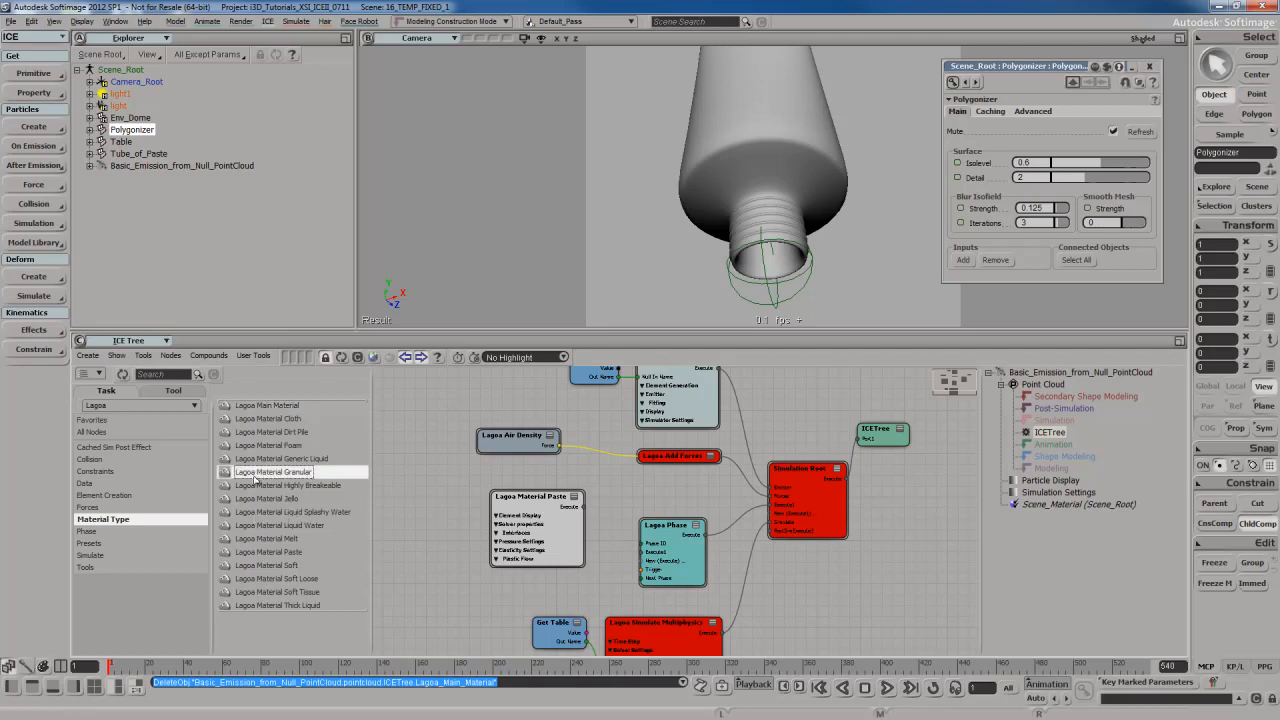
{"action": "left_click_drag", "start_coordinate": [272, 472], "coordinate": [460, 498]}
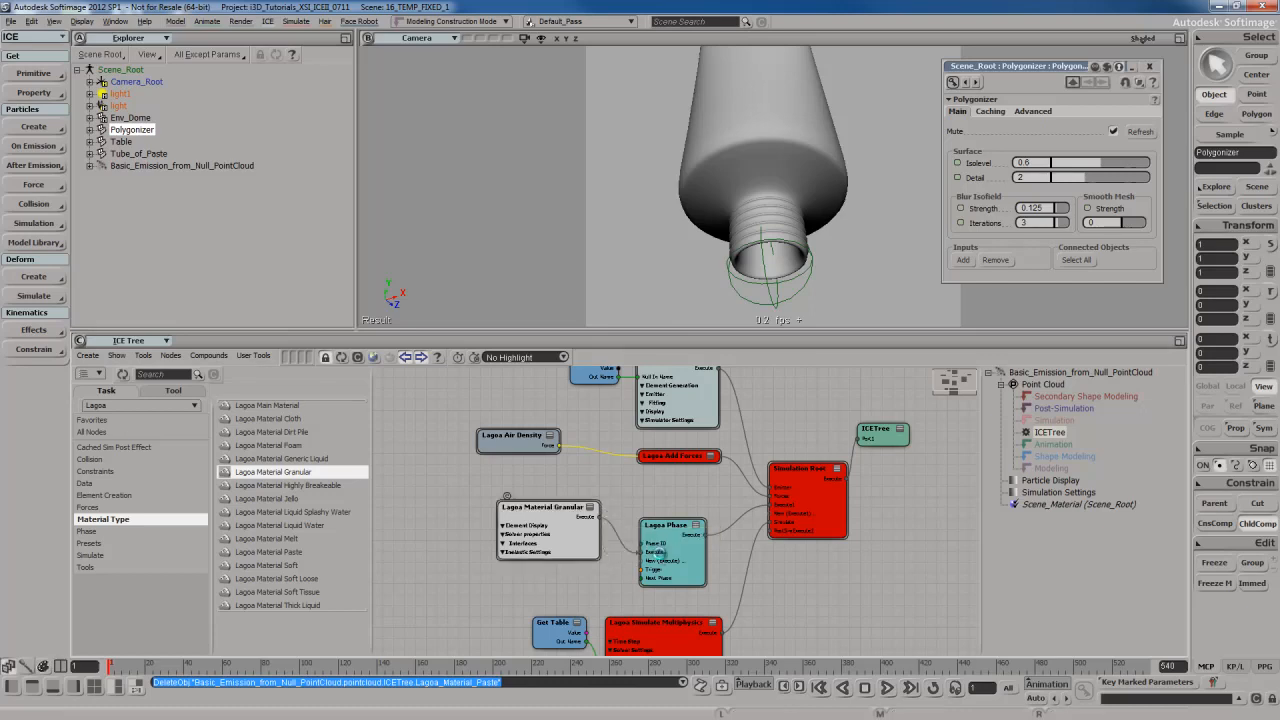
- Show the granular material's property page and replay so cyan granular beads pour out
{"action": "double_click", "coordinate": [548, 508]}
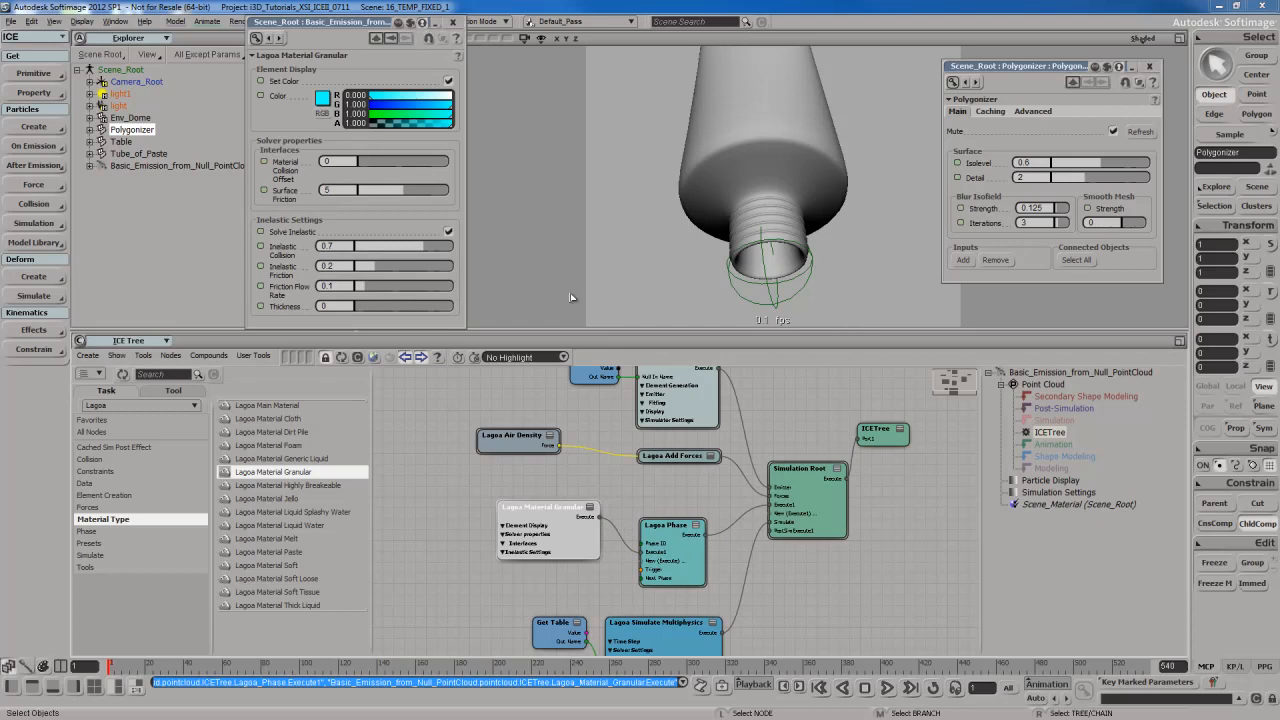
{"action": "mouse_move", "coordinate": [512, 300]}
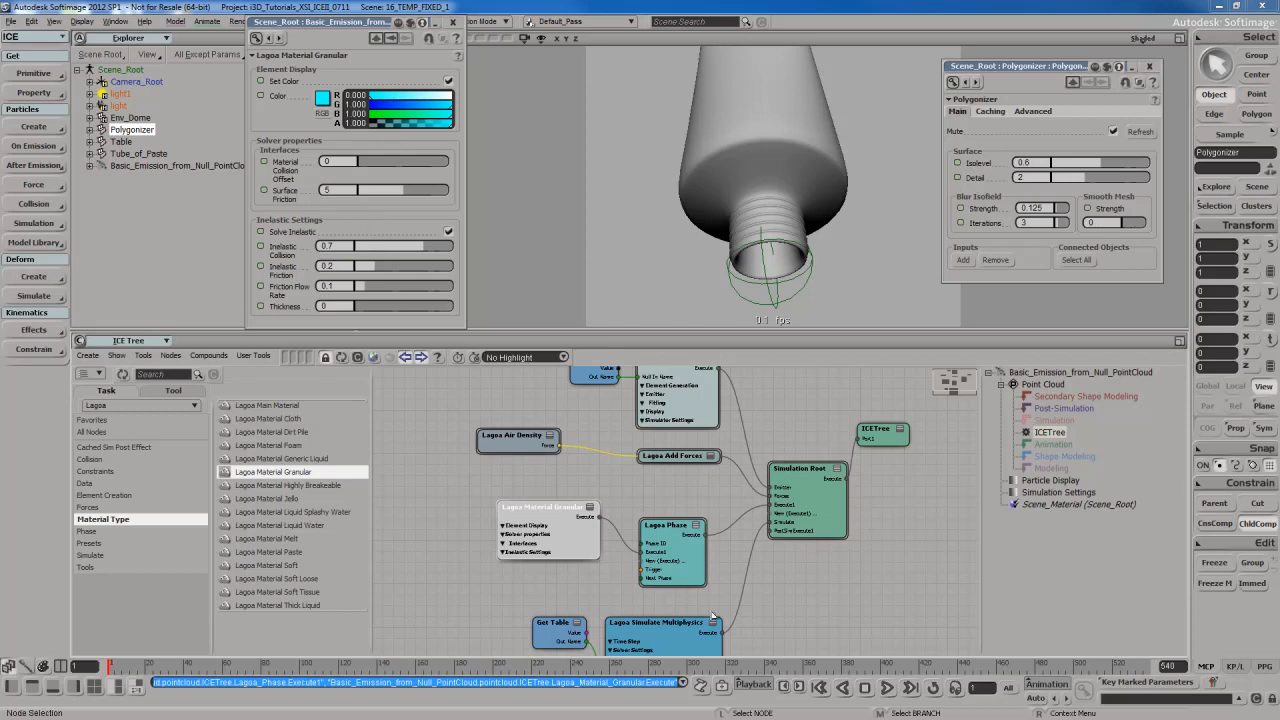
{"action": "double_click", "coordinate": [656, 622]}
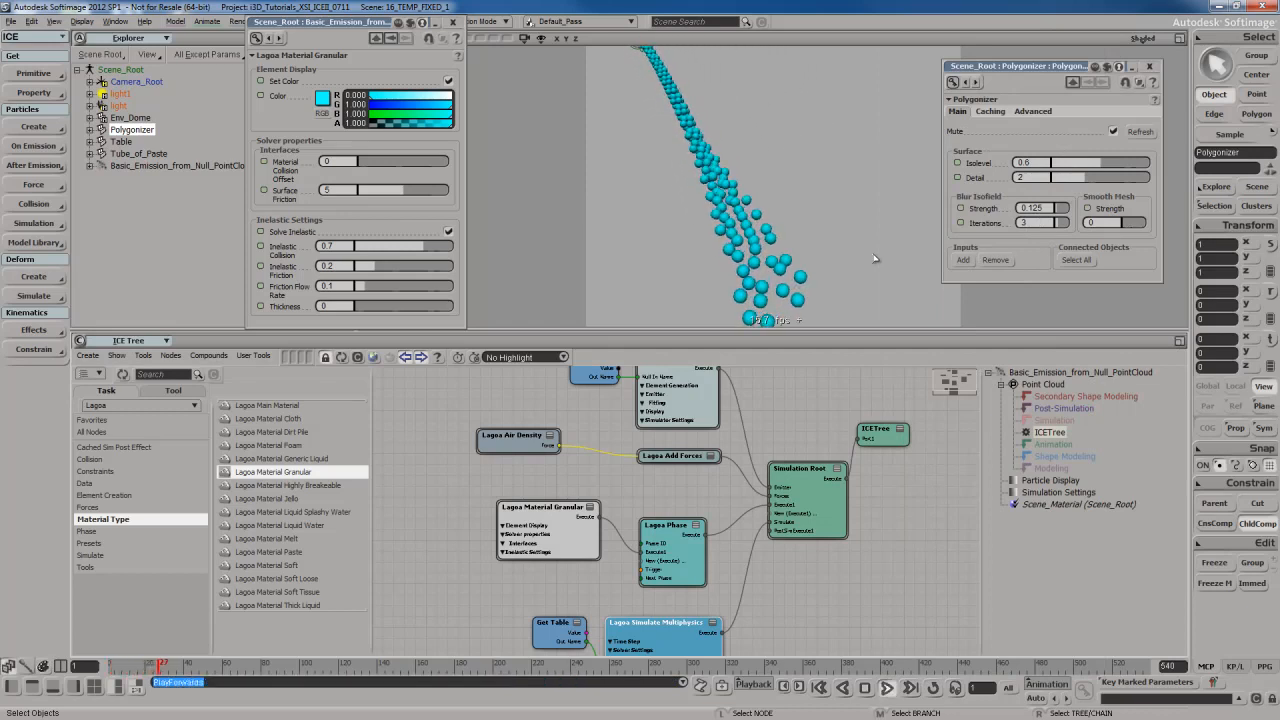
- Toggle the Polygonizer's Refresh and tune its surface radius to wrap the granular stream
{"action": "left_click", "coordinate": [888, 688]}
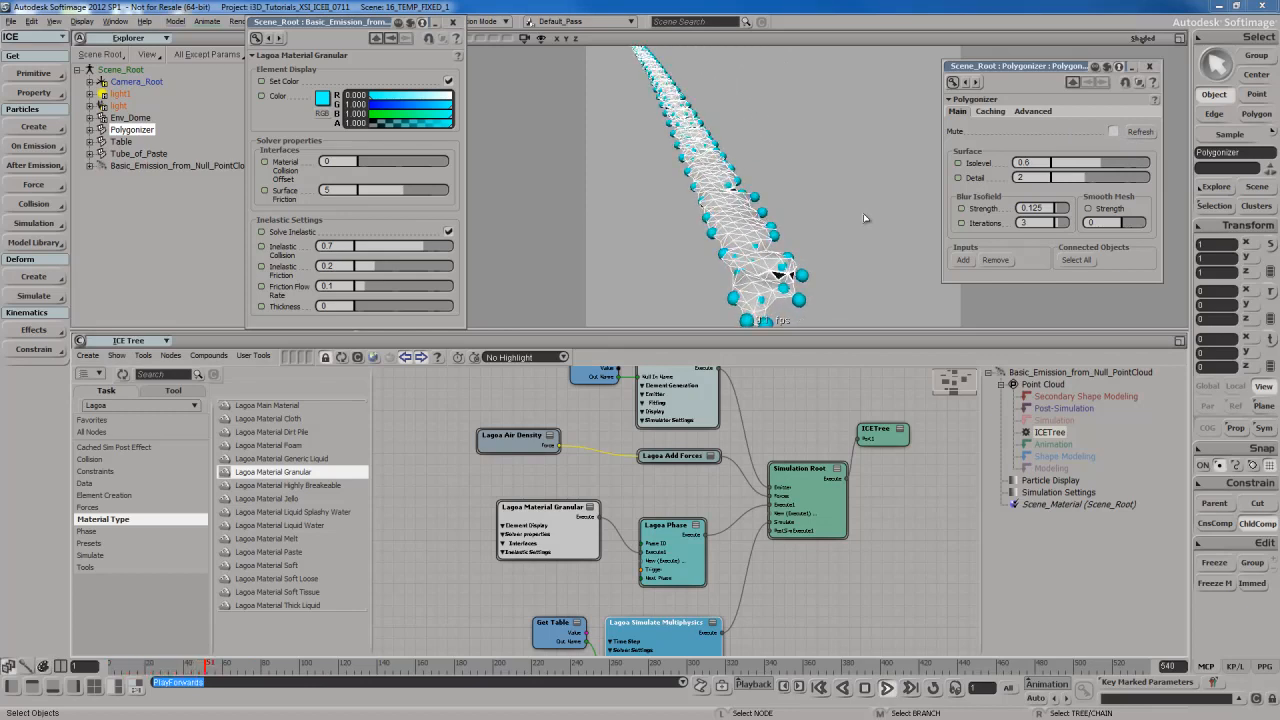
{"action": "left_click", "coordinate": [886, 688]}
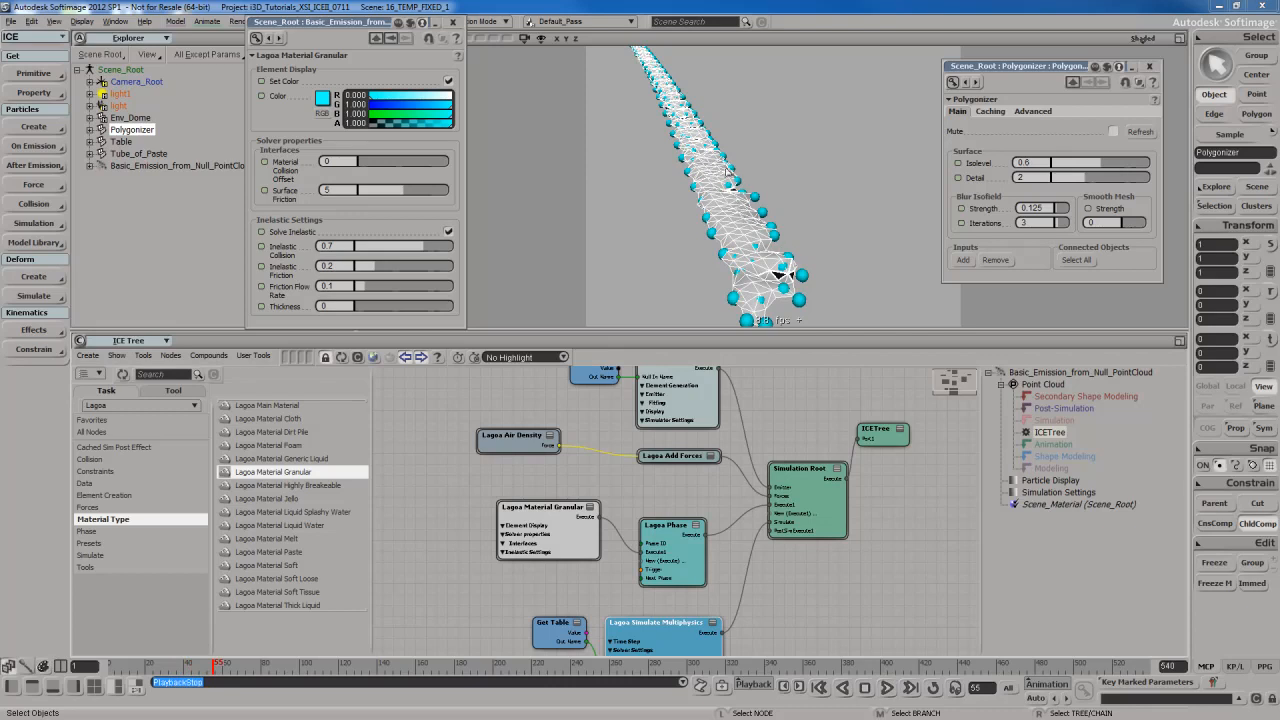
{"action": "mouse_move", "coordinate": [846, 236]}
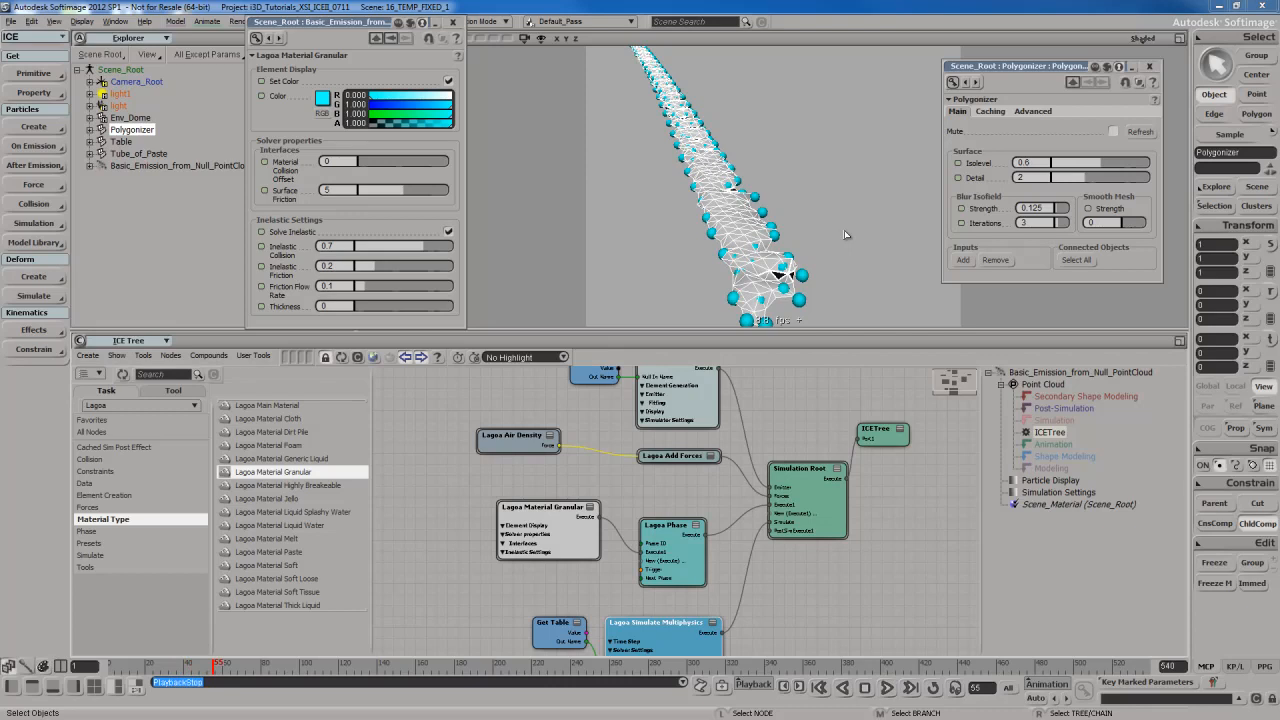
{"action": "mouse_move", "coordinate": [868, 234]}
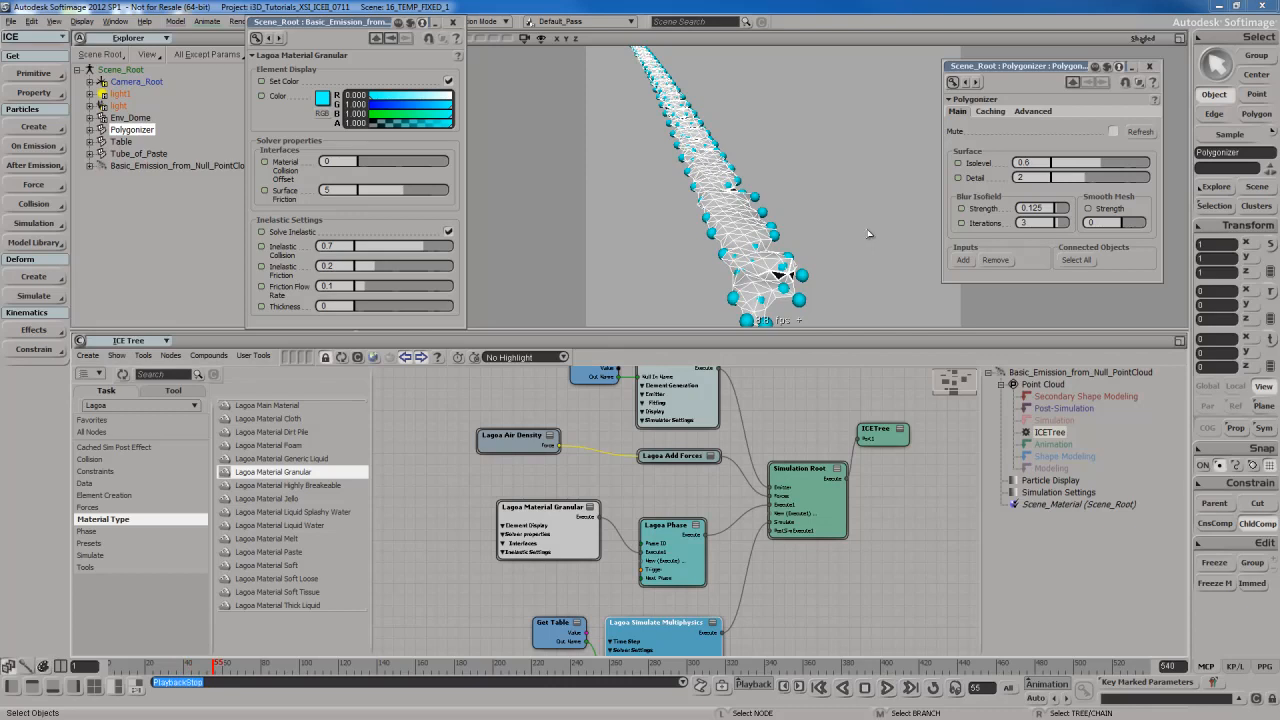
{"action": "mouse_move", "coordinate": [704, 160]}
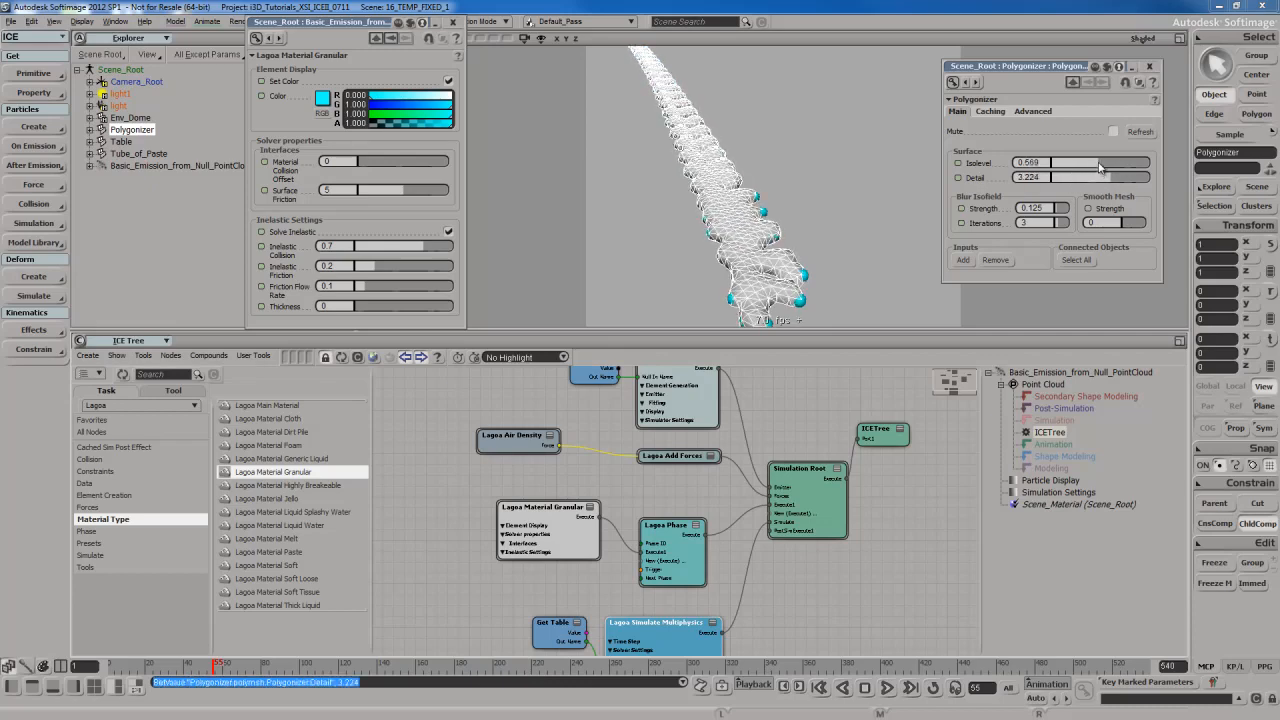
- Rewind the timeline to the first frame so the tube shows no particles
{"action": "left_click", "coordinate": [1096, 162]}
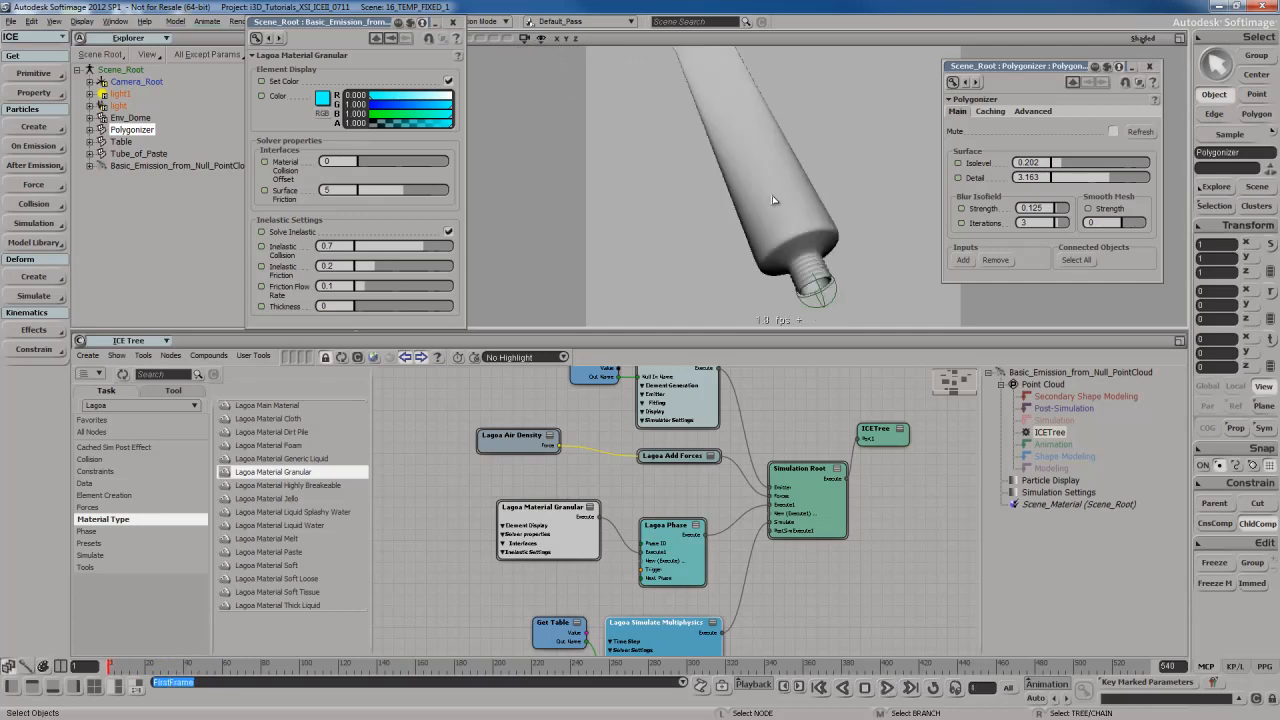
{"action": "mouse_move", "coordinate": [880, 268]}
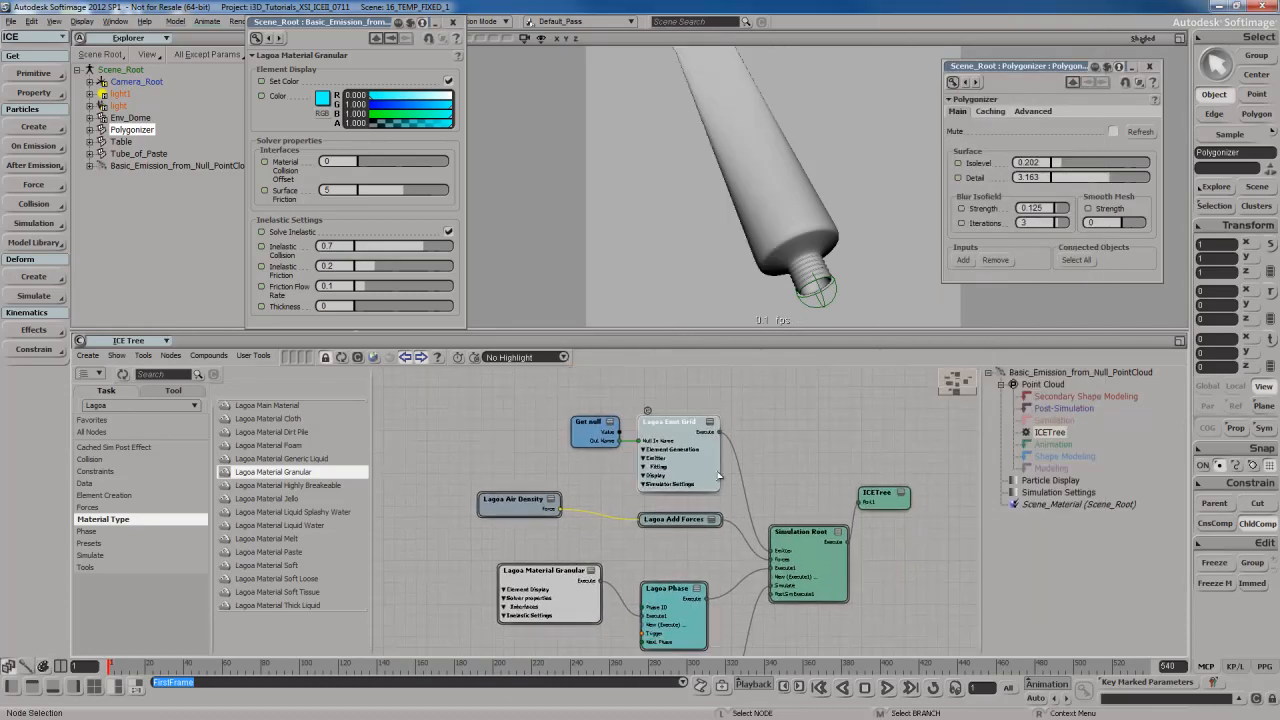
- Show the Lagoa Point Grid emitter settings and rotate the tube null by 10 so particles shoot sideways
{"action": "double_click", "coordinate": [678, 420]}
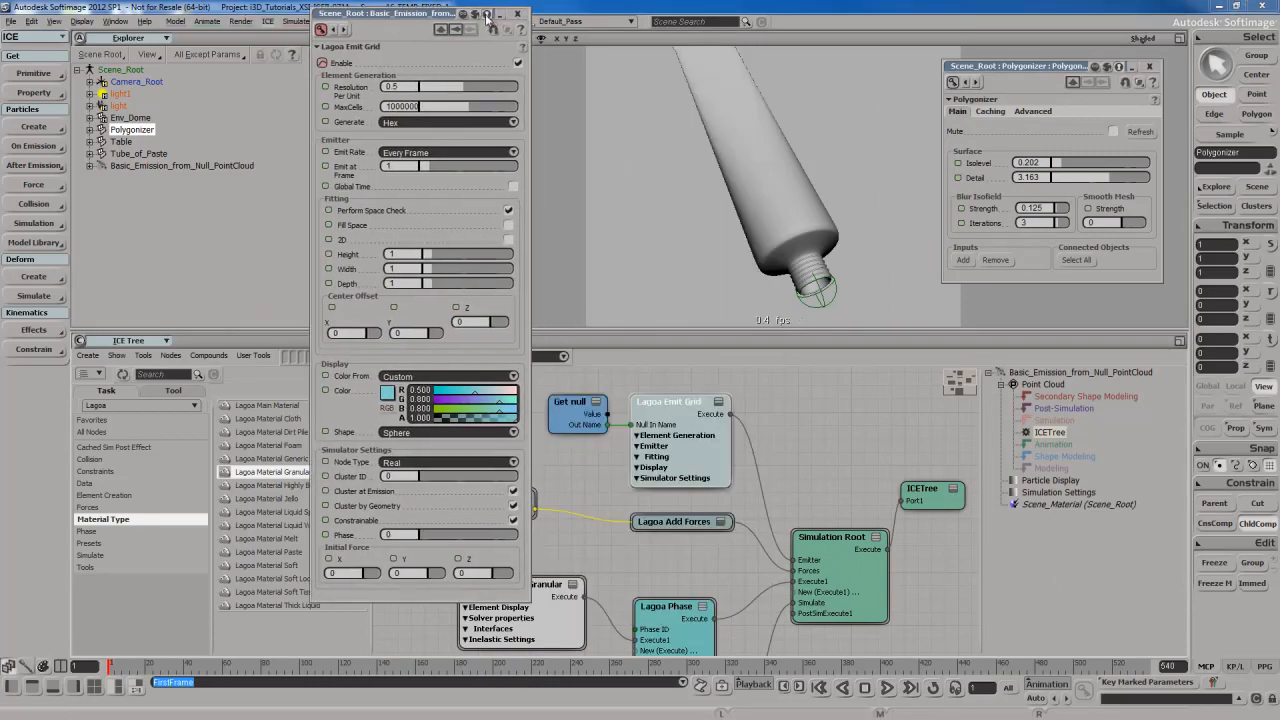
{"action": "mouse_move", "coordinate": [432, 560]}
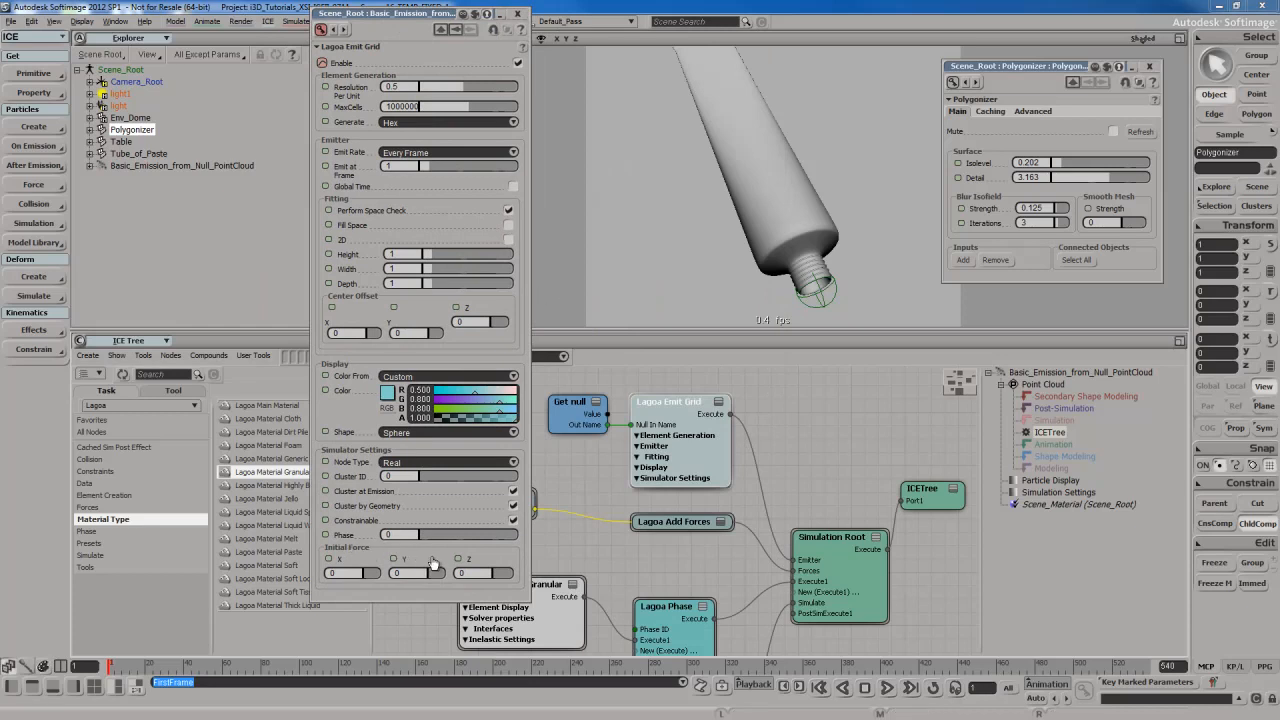
{"action": "mouse_move", "coordinate": [434, 564]}
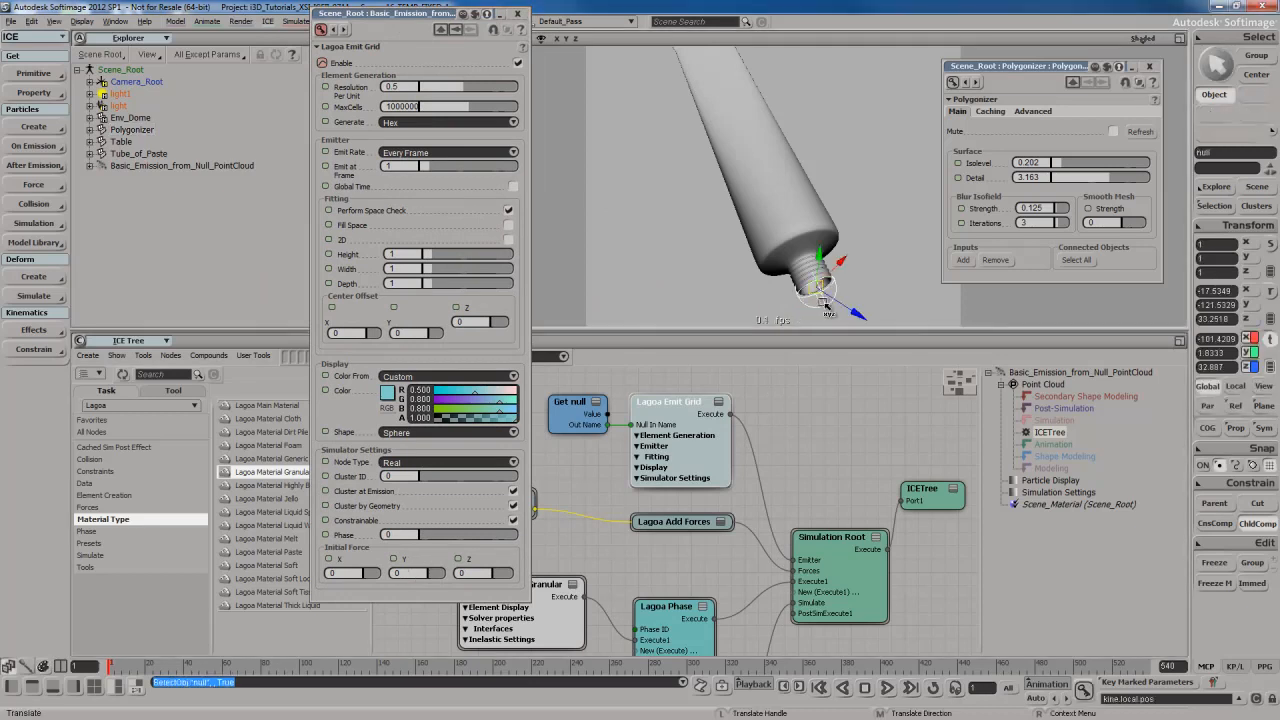
{"action": "left_click_drag", "start_coordinate": [800, 280], "coordinate": [770, 220]}
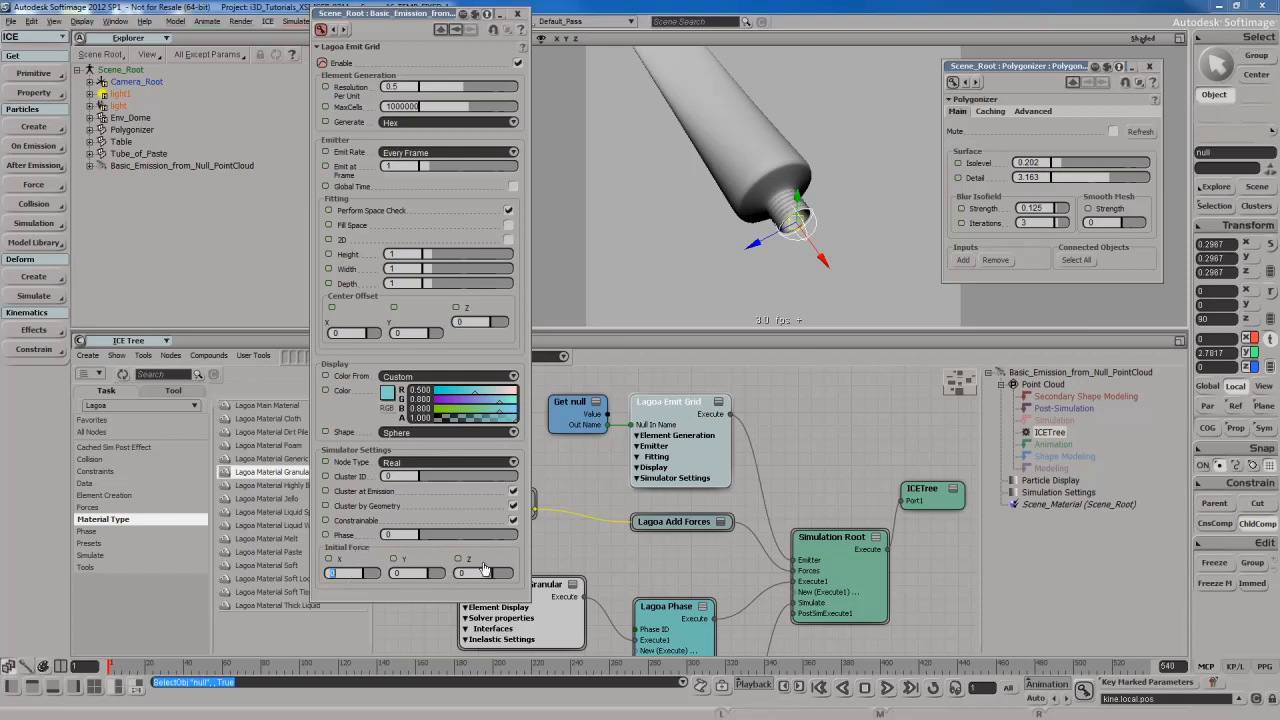
{"action": "type", "text": "10"}
{"action": "left_click", "coordinate": [416, 572]}
{"action": "type", "text": "-5"}
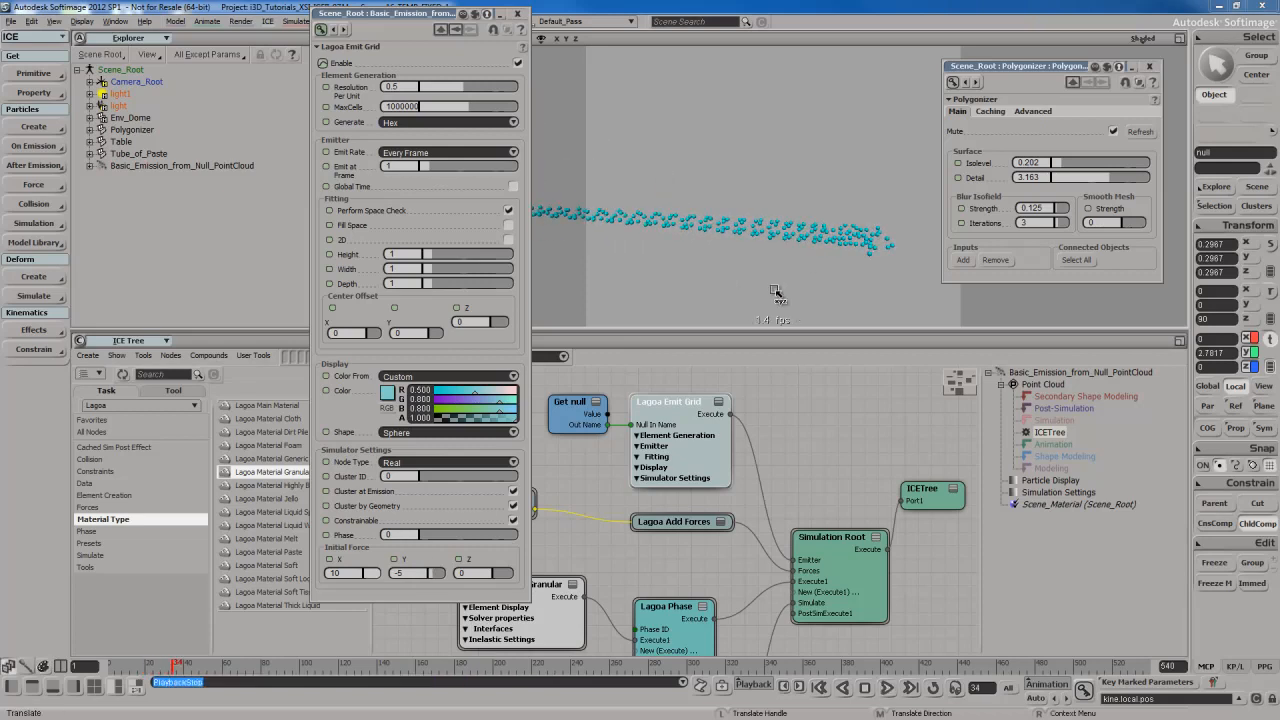
- Enable Polygonizer Refresh and replay so the sideways stream meshes into a beaded strand
{"action": "left_click", "coordinate": [884, 688]}
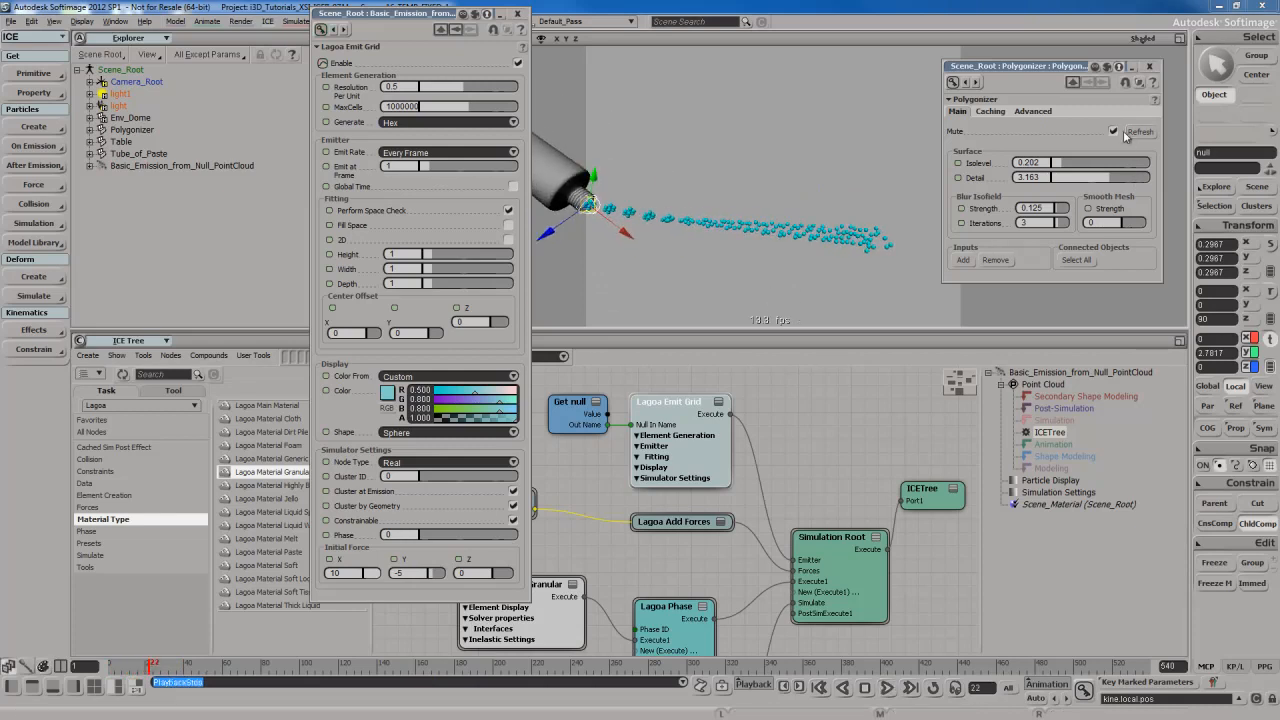
{"action": "left_click", "coordinate": [1112, 132]}
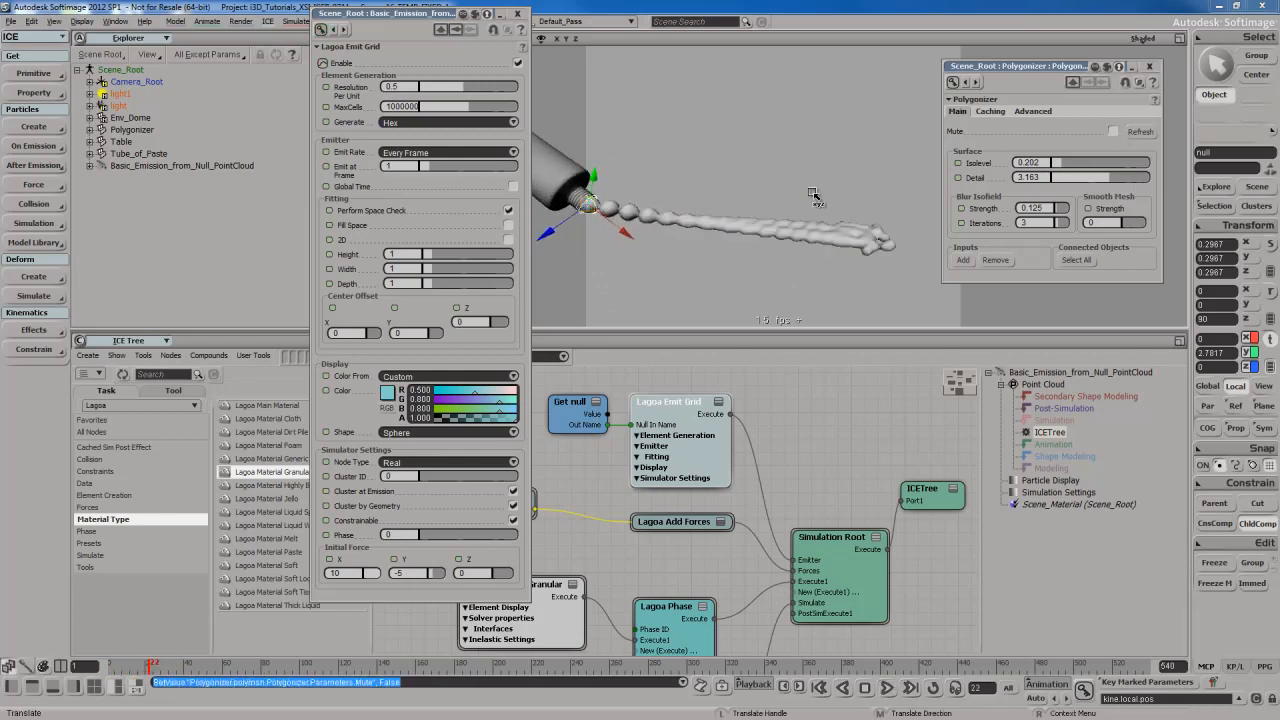
{"action": "left_click", "coordinate": [886, 688]}
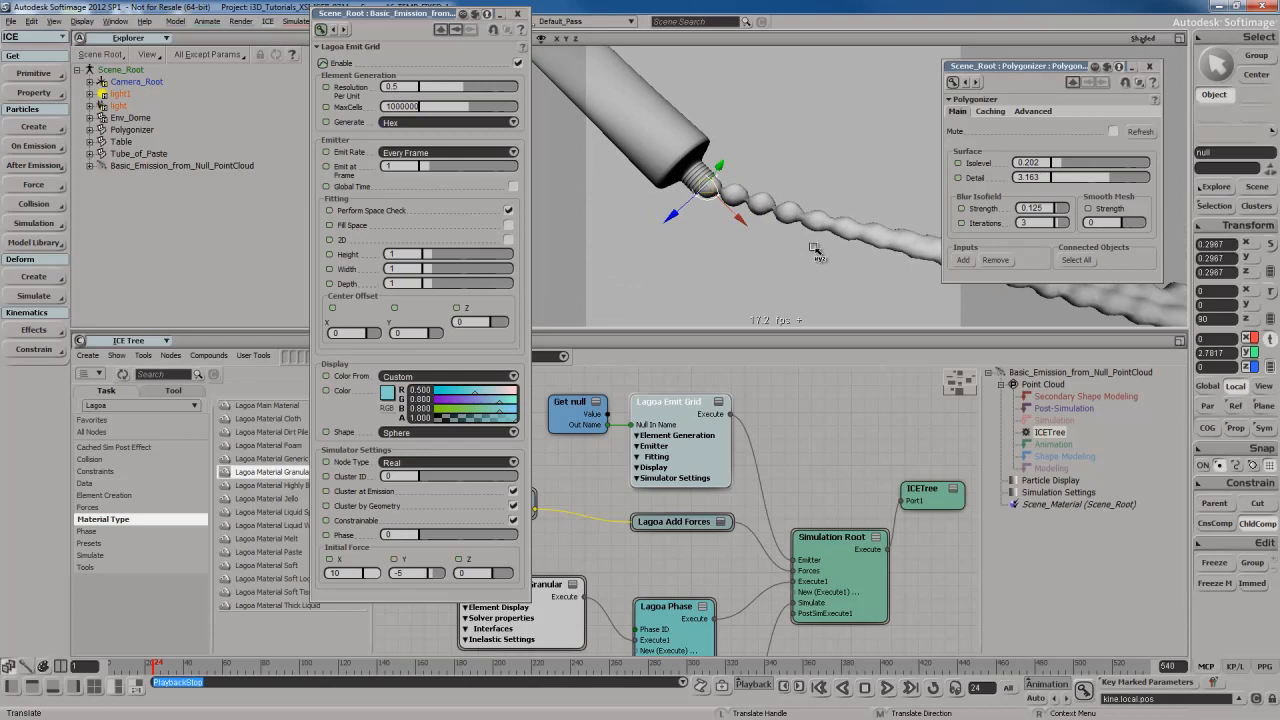
{"action": "mouse_move", "coordinate": [782, 212]}
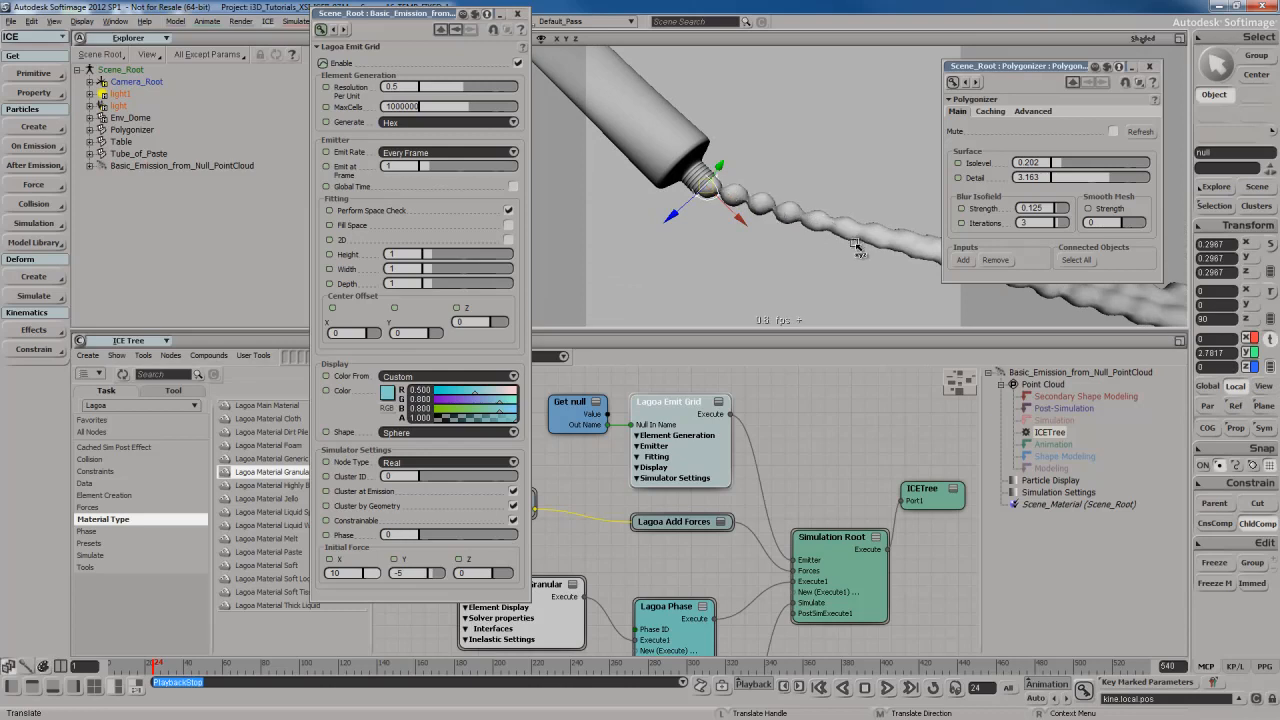
{"action": "mouse_move", "coordinate": [668, 136]}
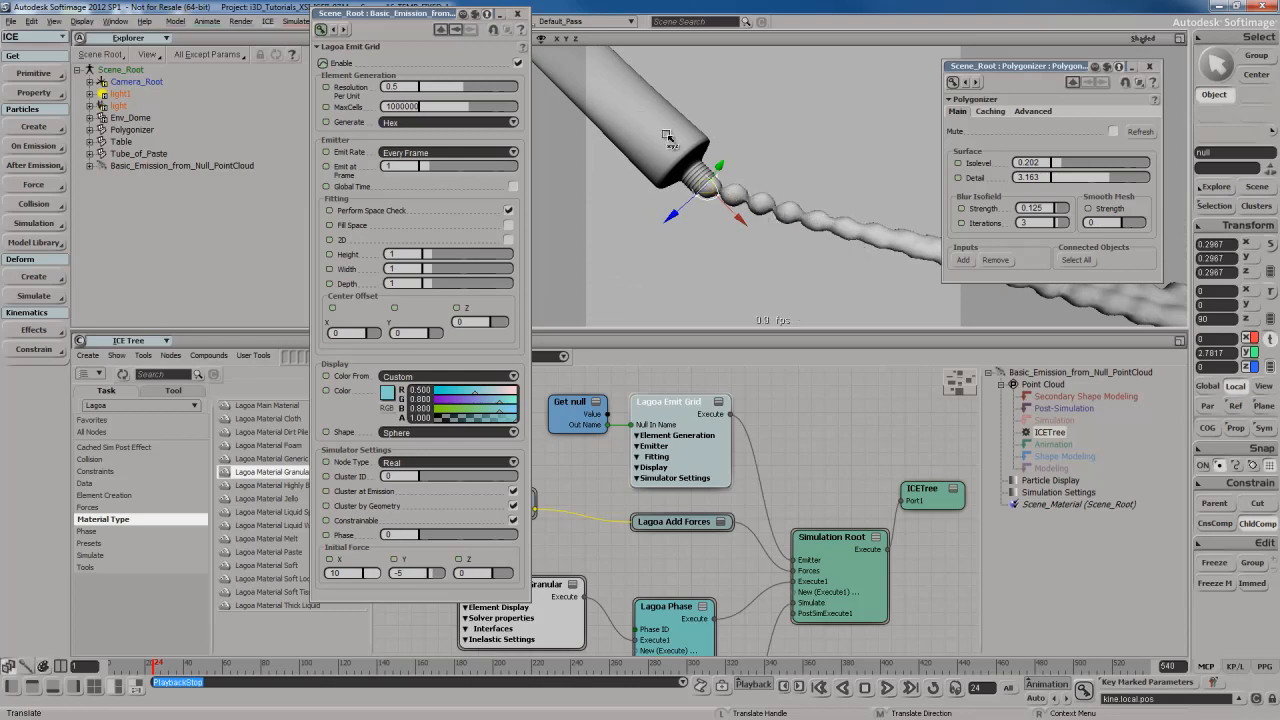
{"action": "mouse_move", "coordinate": [776, 212]}
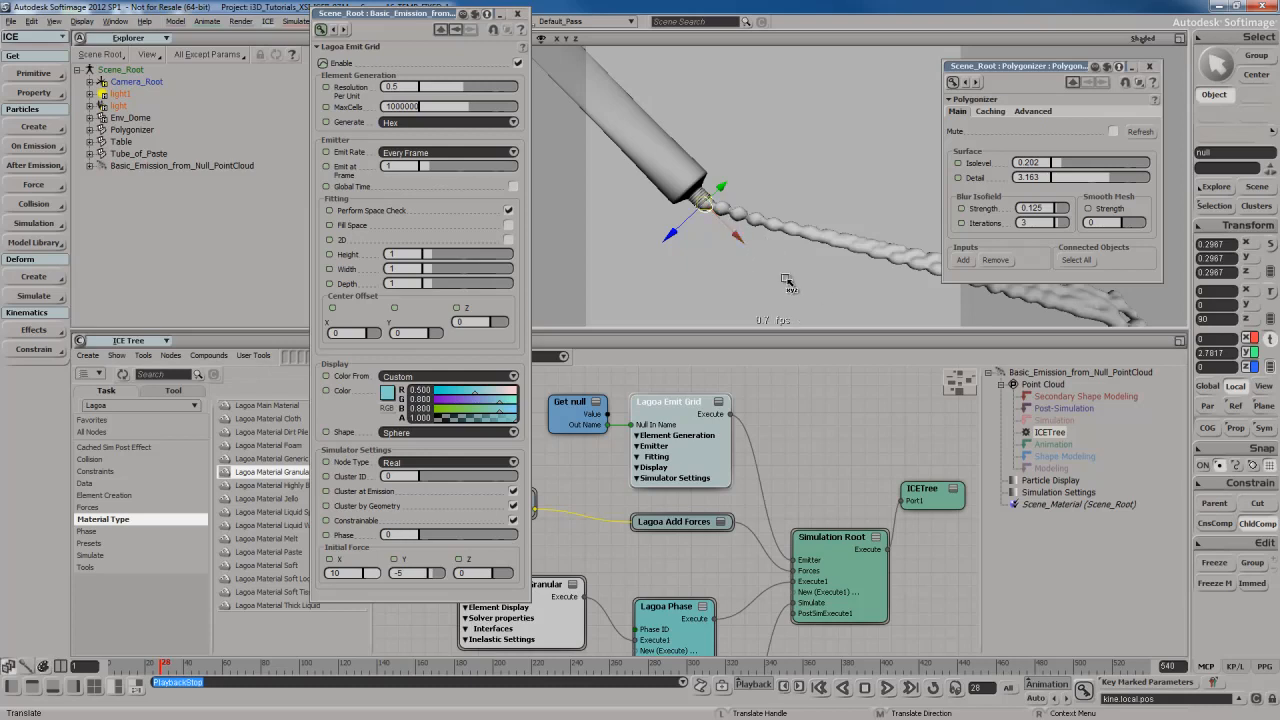
{"action": "mouse_move", "coordinate": [830, 284]}
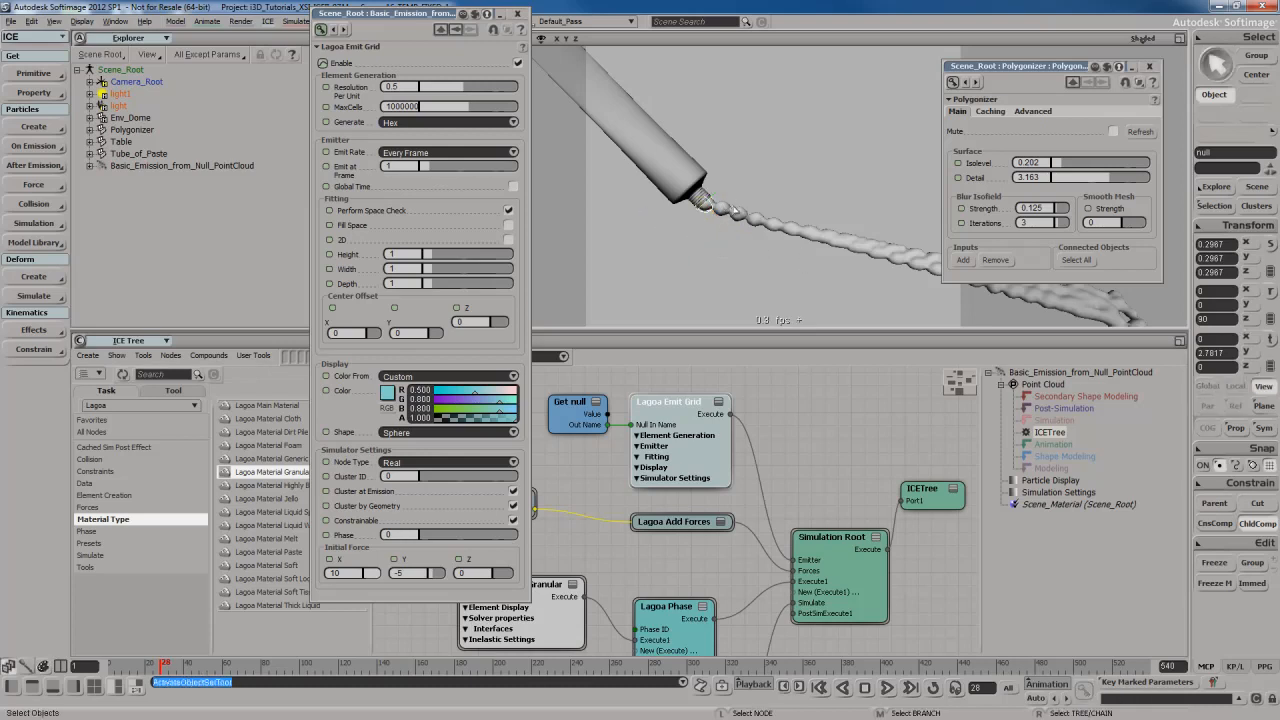
{"action": "mouse_move", "coordinate": [800, 264]}
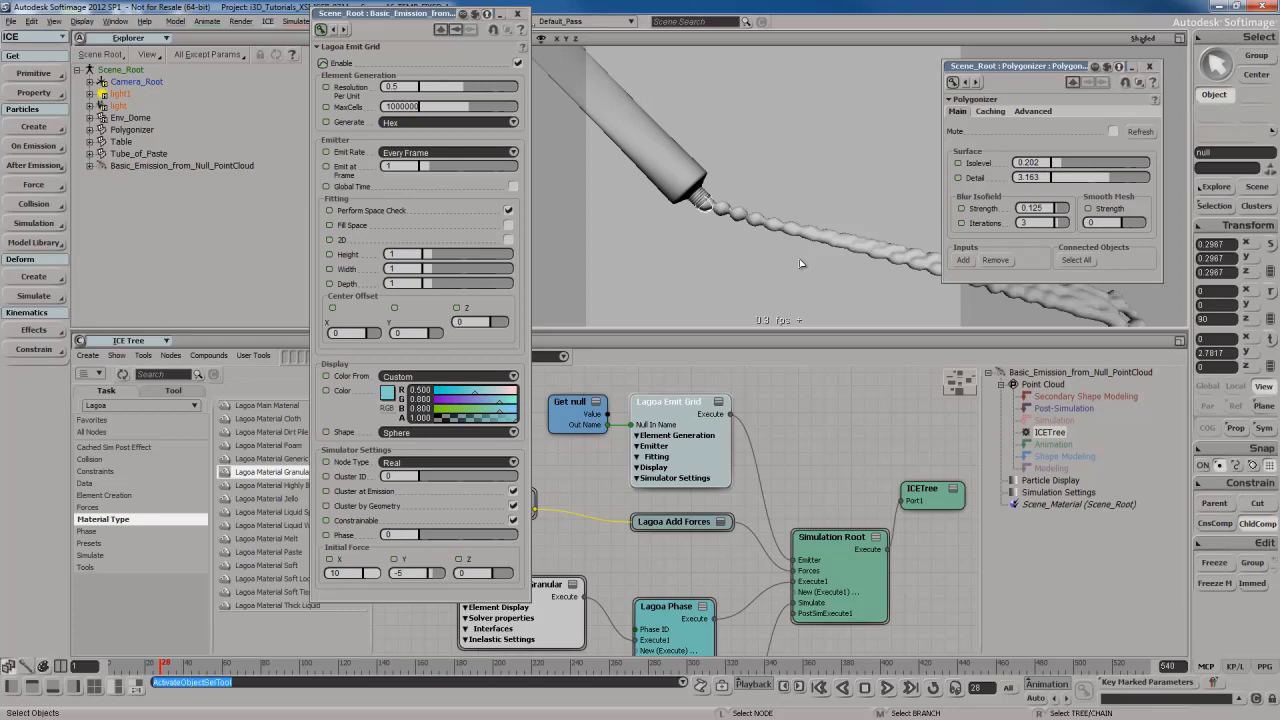